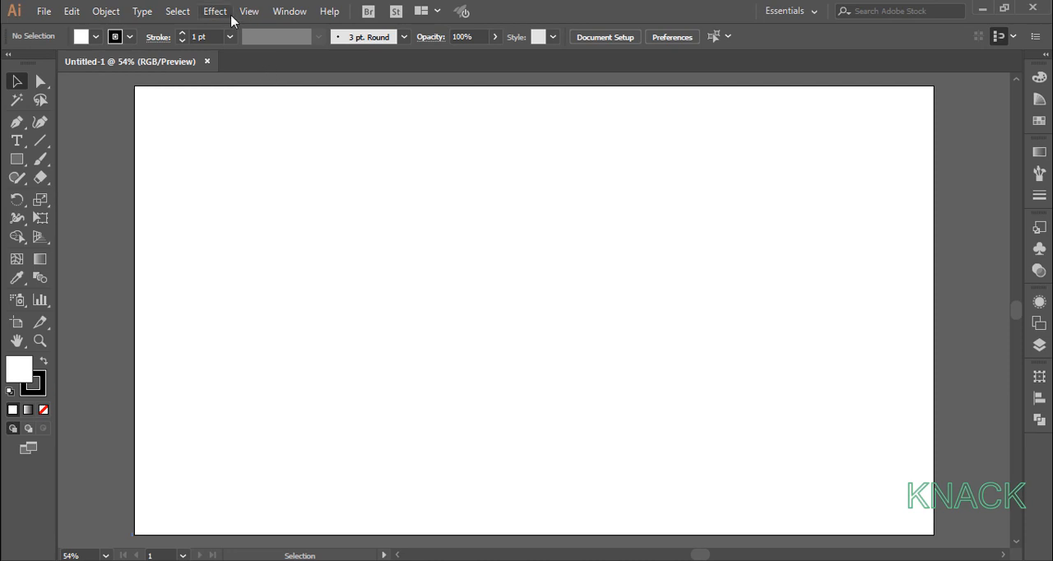
# - Draw an artboard-sized rectangle with no stroke and a pale yellow-green fill
pyautogui.click(249, 10)
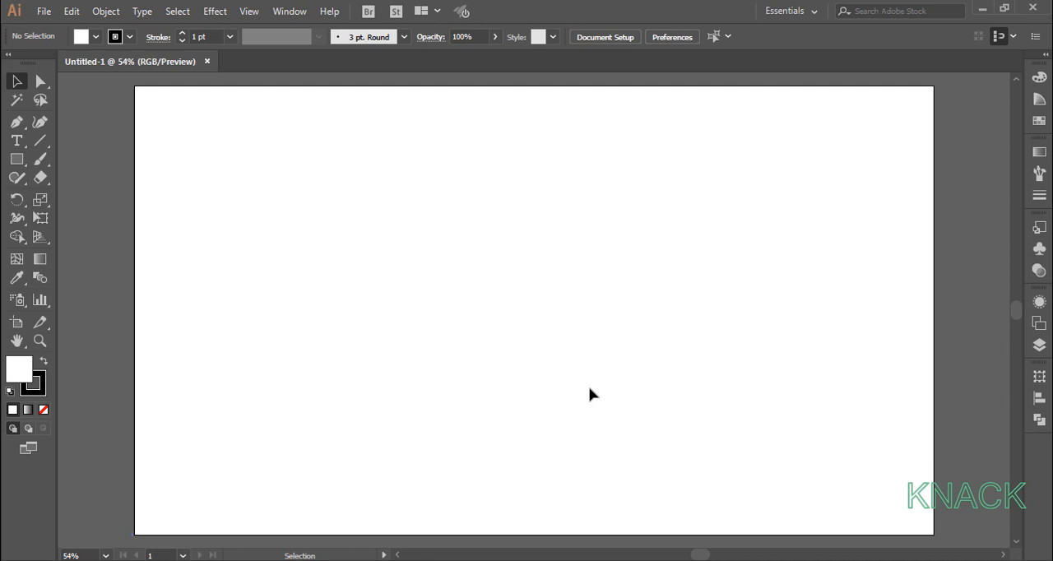
pyautogui.moveTo(998, 36)
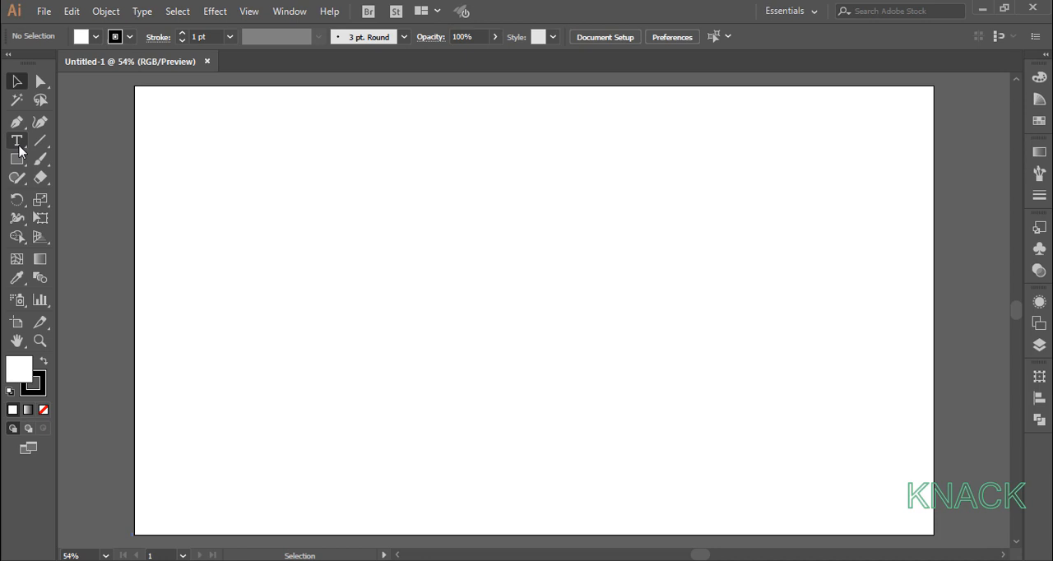
pyautogui.click(16, 158)
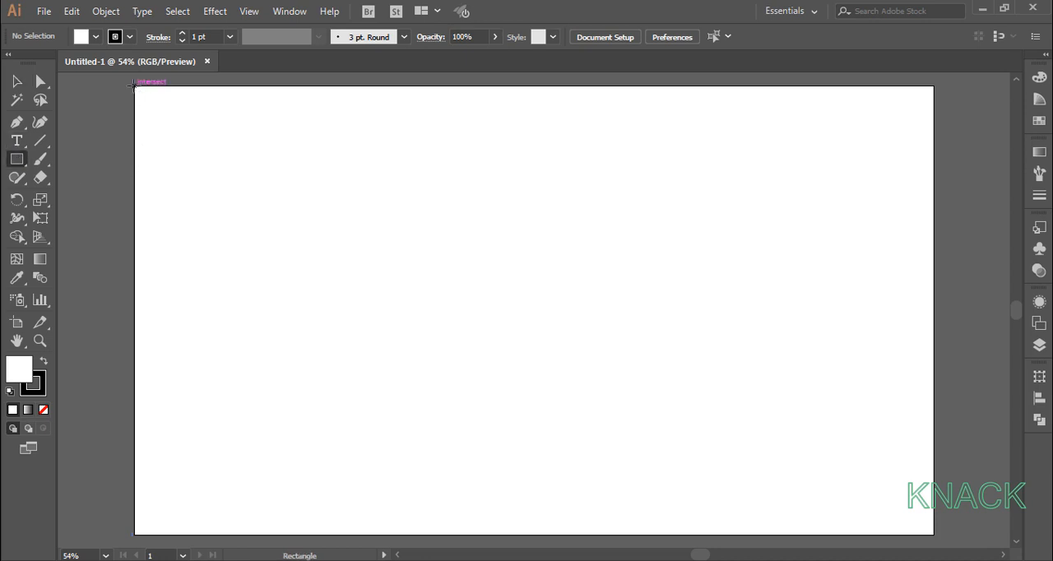
pyautogui.moveTo(136, 87); pyautogui.dragTo(921, 530)
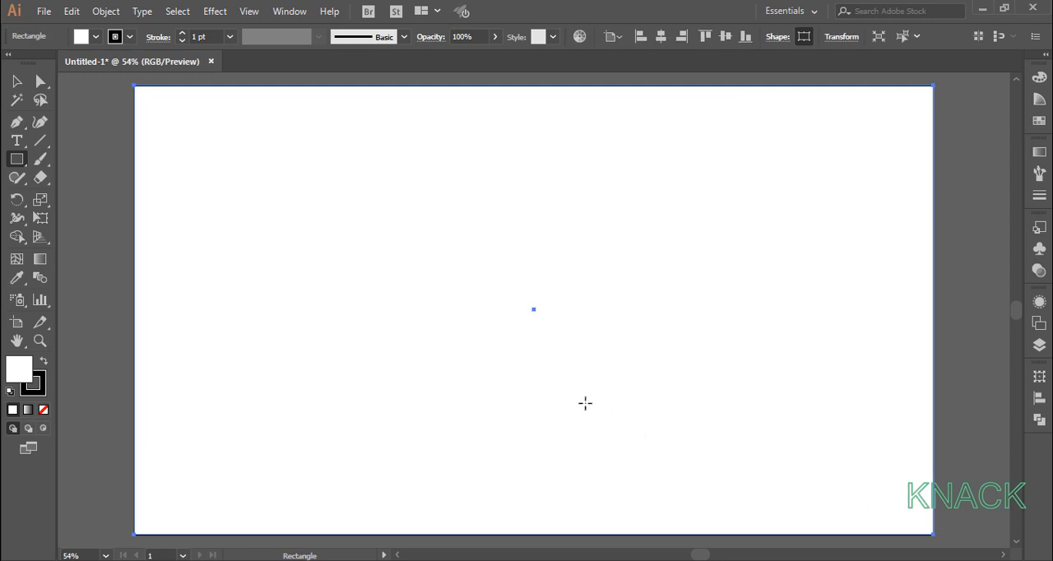
pyautogui.click(182, 41)
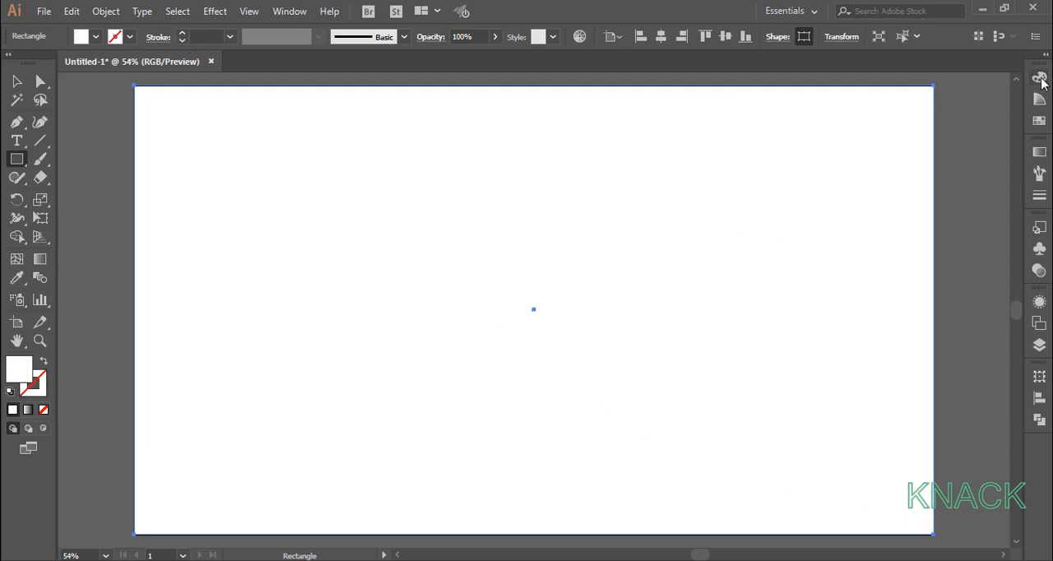
pyautogui.click(1015, 72)
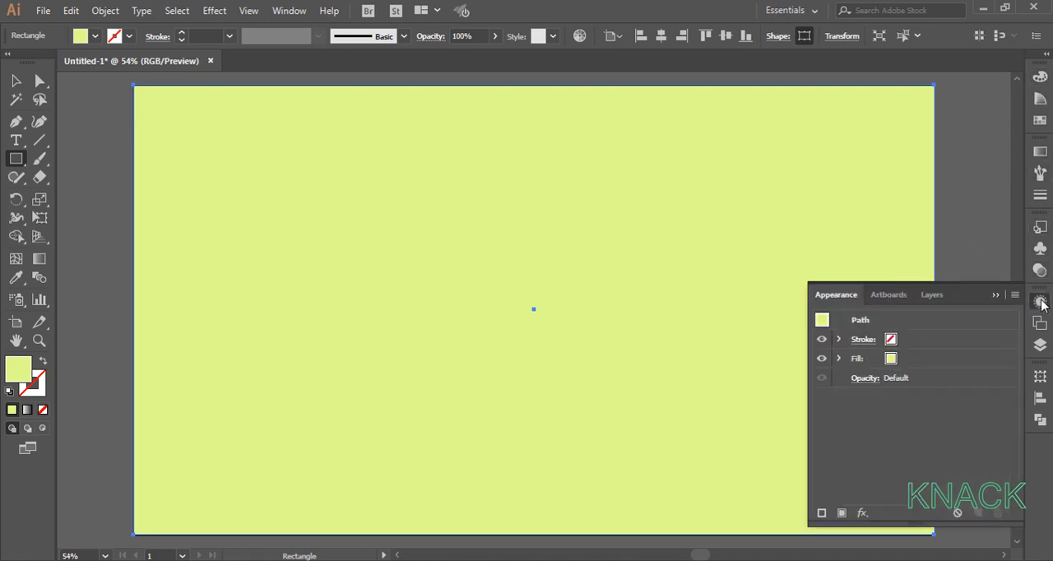
pyautogui.click(856, 358)
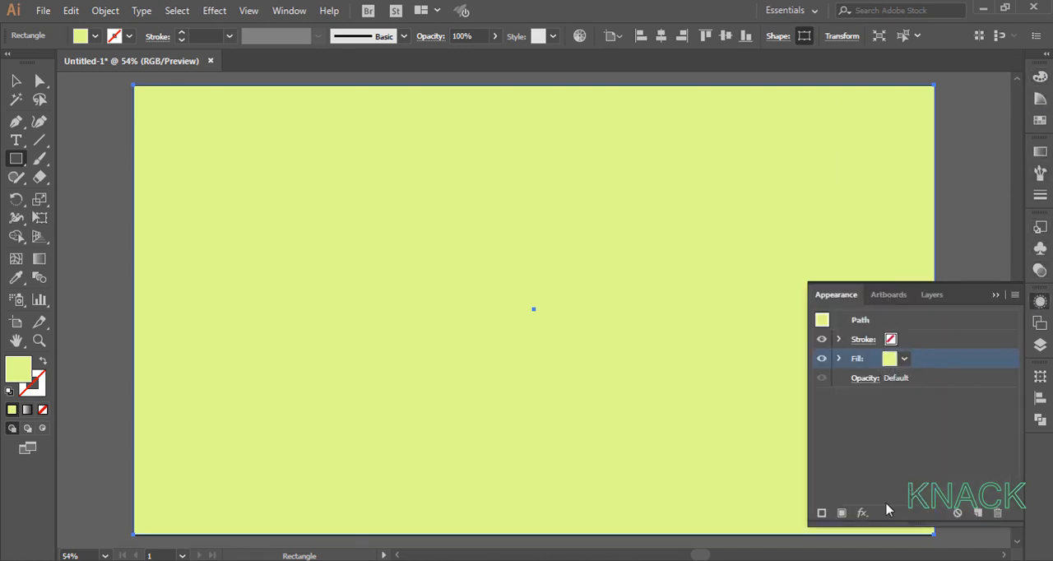
# - Apply a Texturizer effect using Sandstone texture at 200% scaling and relief 4
pyautogui.click(862, 513)
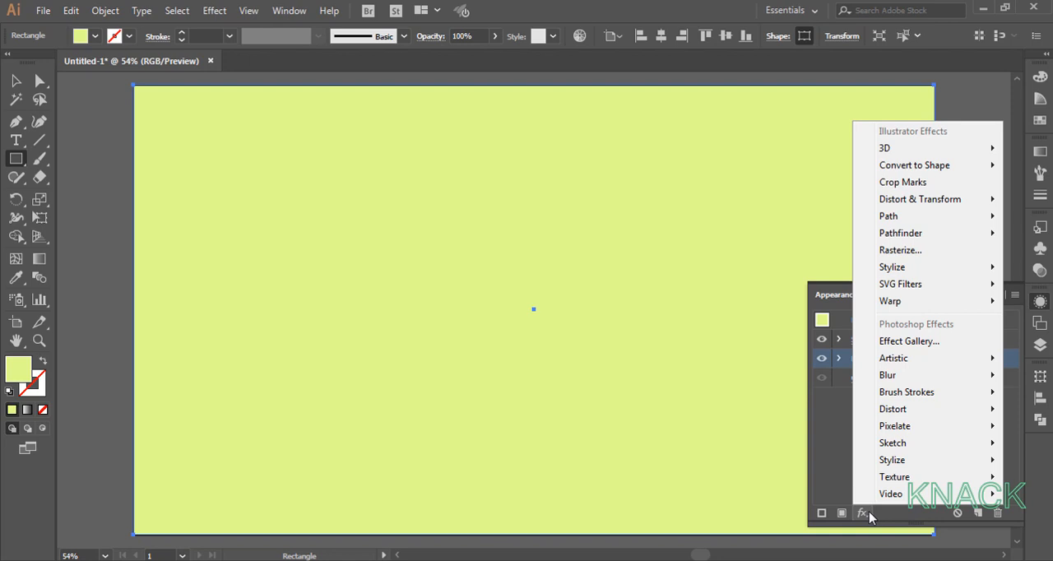
pyautogui.moveTo(894, 476)
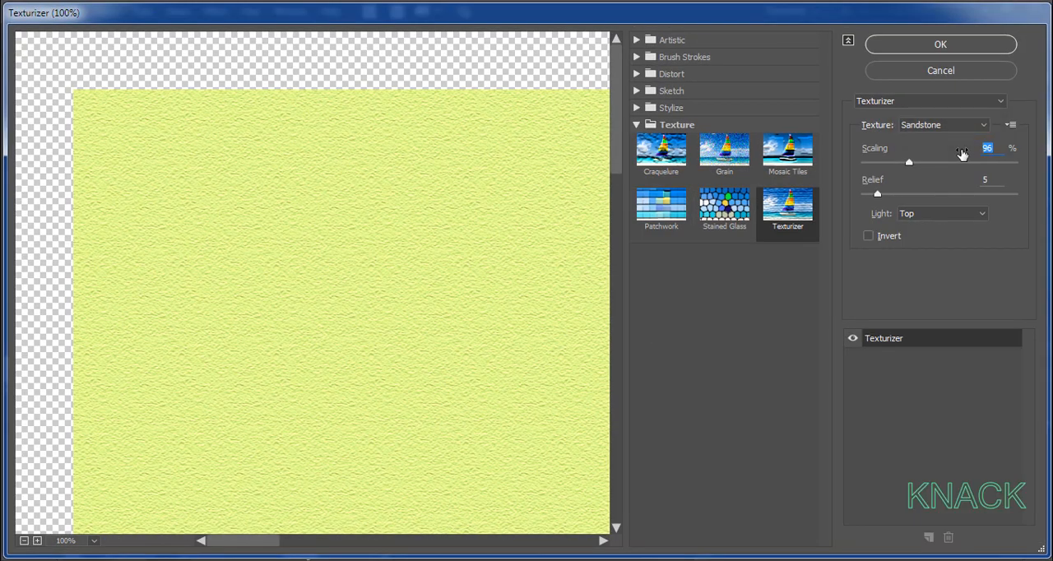
pyautogui.moveTo(909, 162); pyautogui.dragTo(1016, 162)
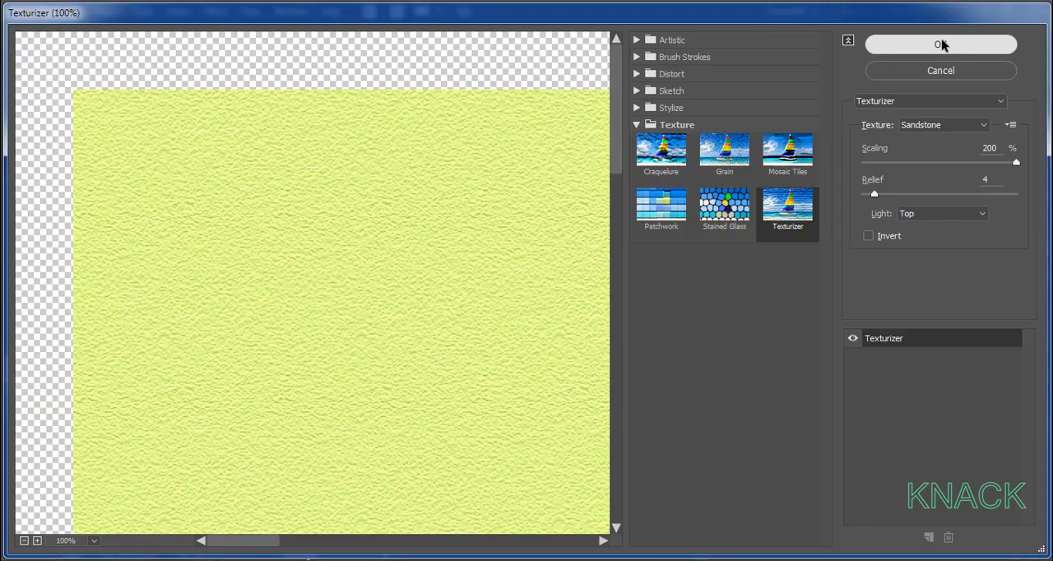
pyautogui.click(940, 44)
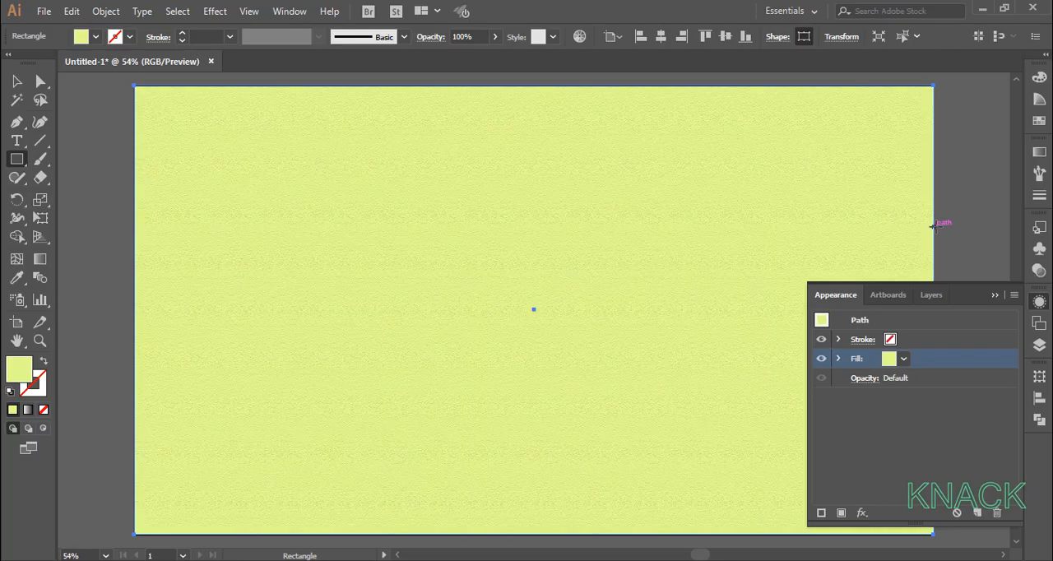
# - Rename Layer 1 to 'bg', lock it, and create Layer 2 above it
pyautogui.click(931, 295)
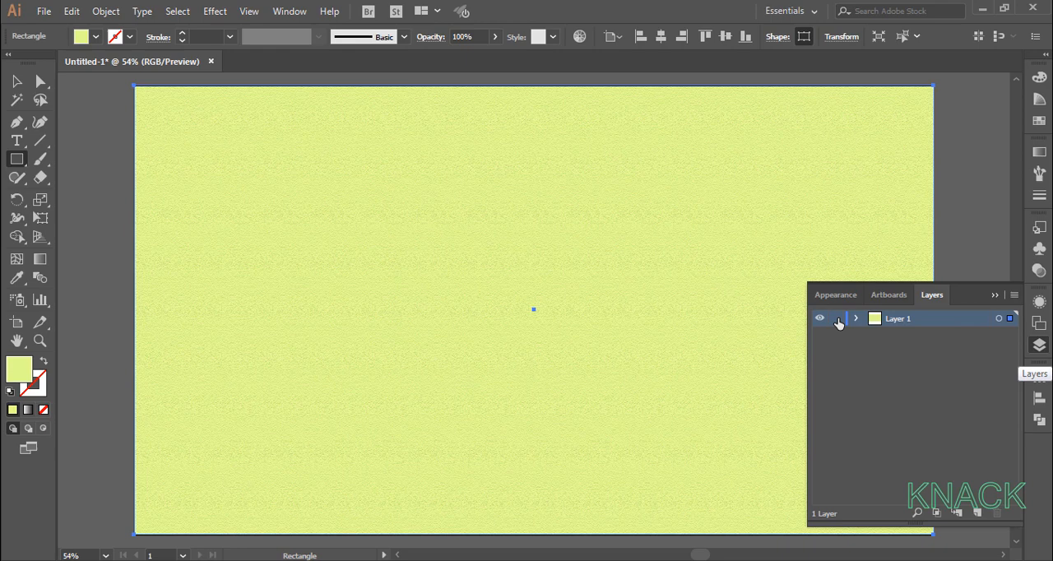
pyautogui.doubleClick(898, 319)
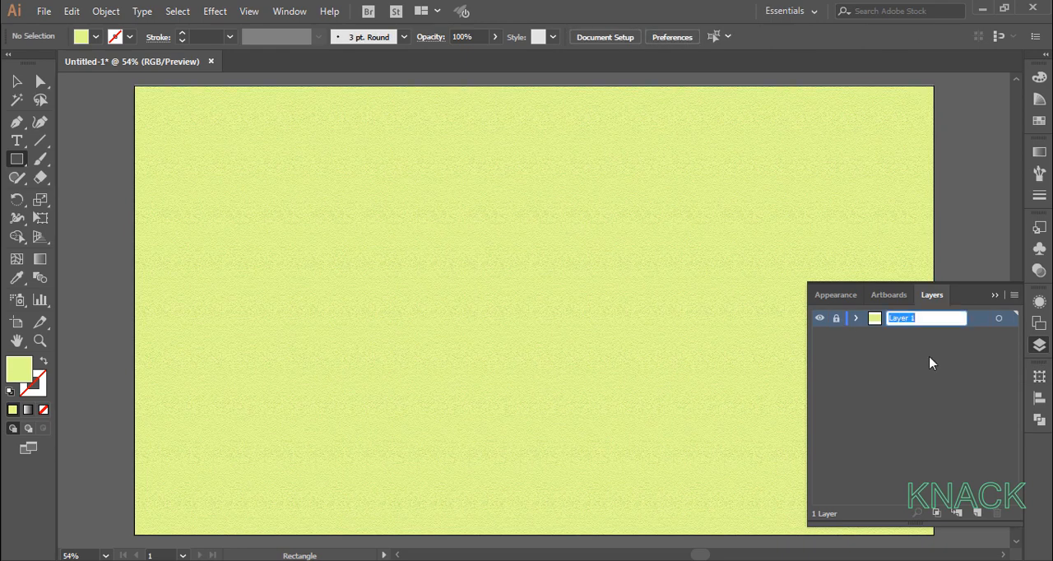
pyautogui.write('bg')
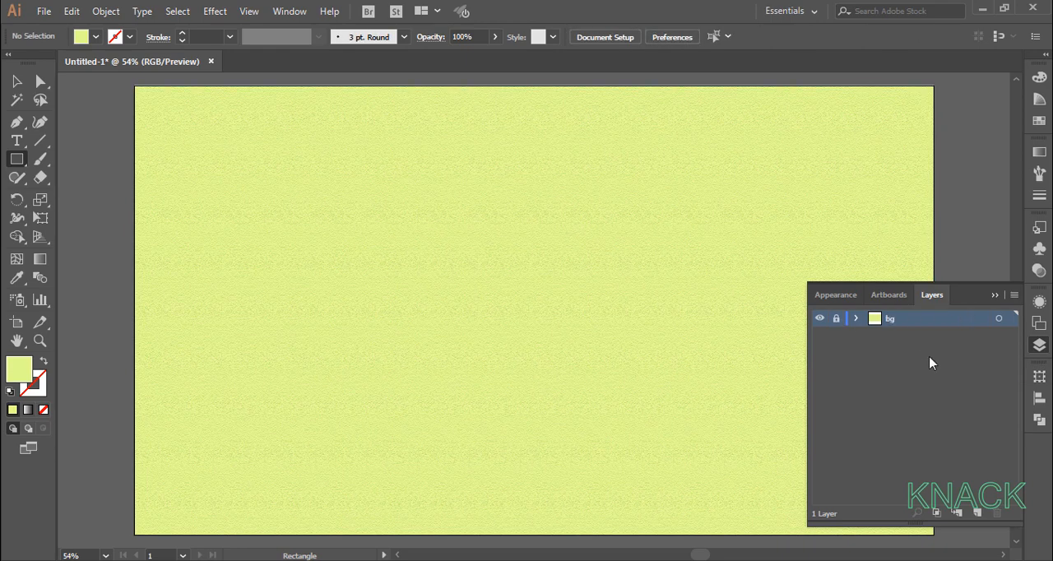
pyautogui.click(977, 512)
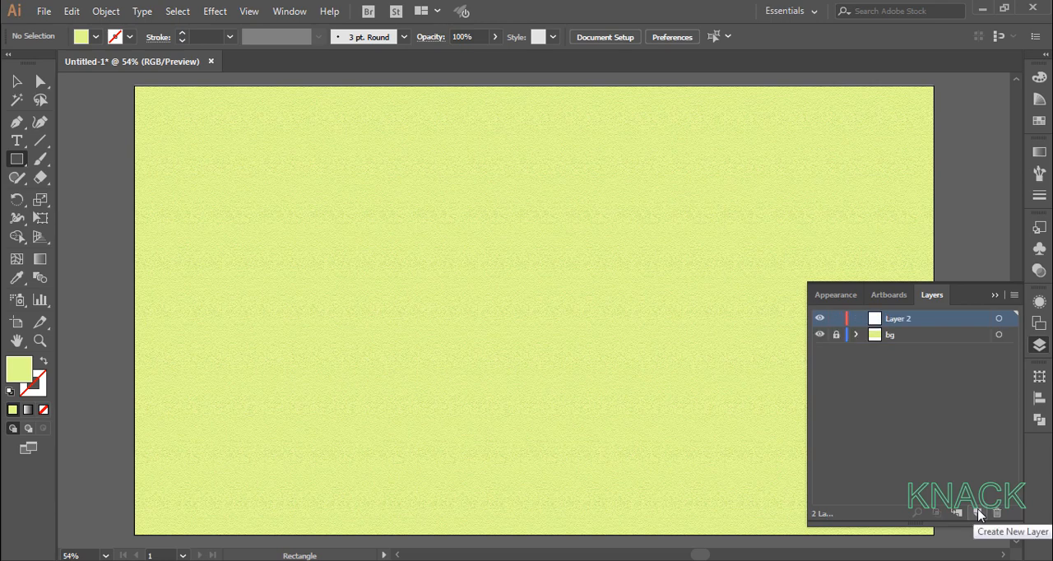
pyautogui.doubleClick(898, 319)
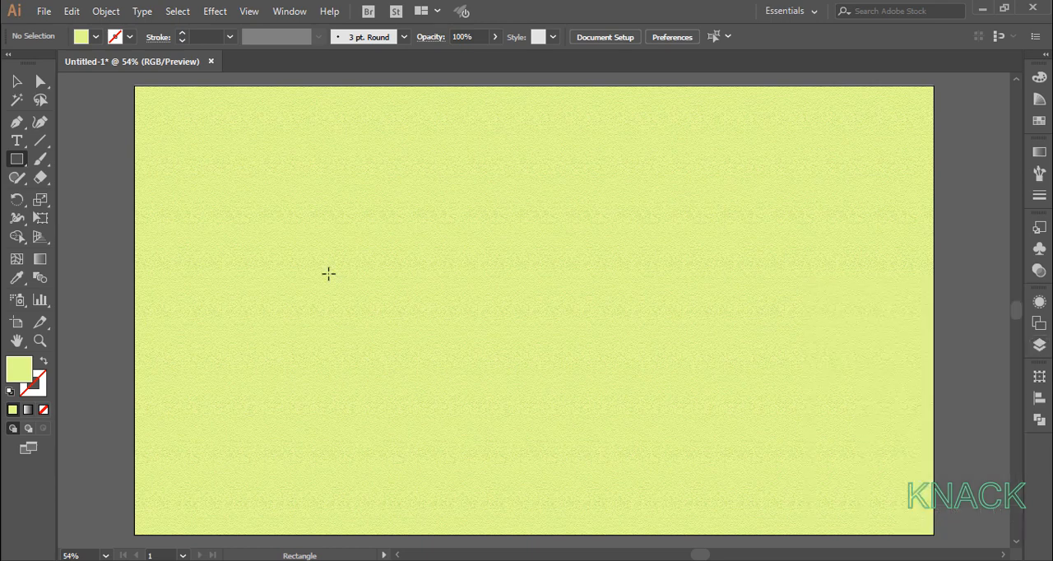
# - Create a 50 px circle with the Ellipse tool
pyautogui.click(17, 158)
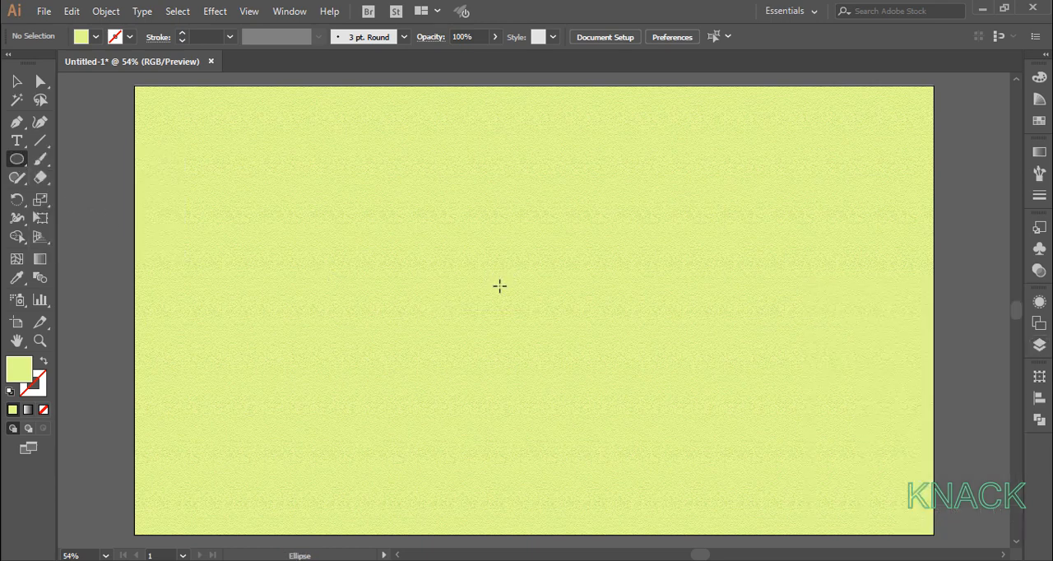
pyautogui.click(499, 286)
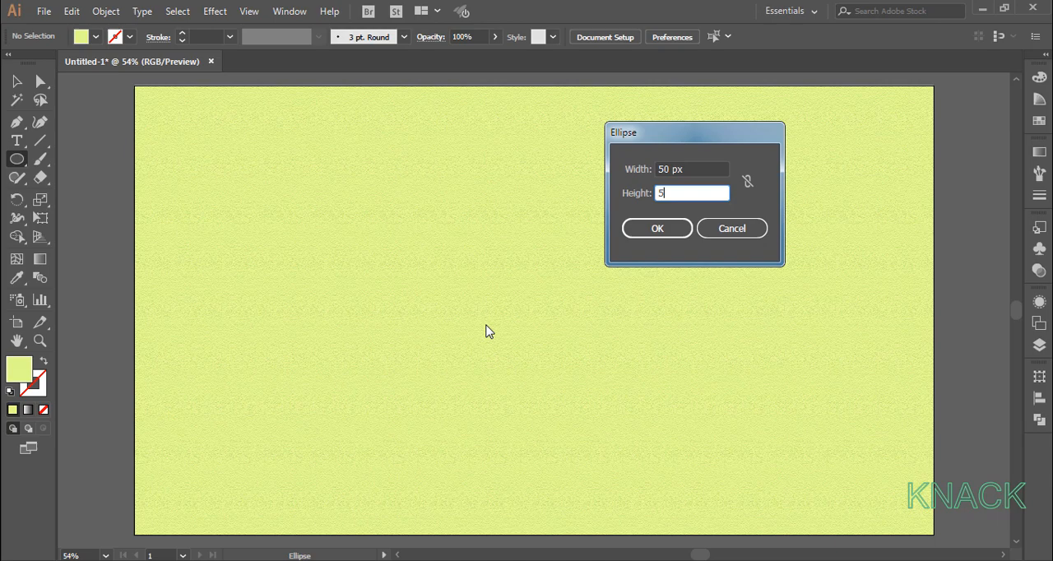
pyautogui.click(656, 228)
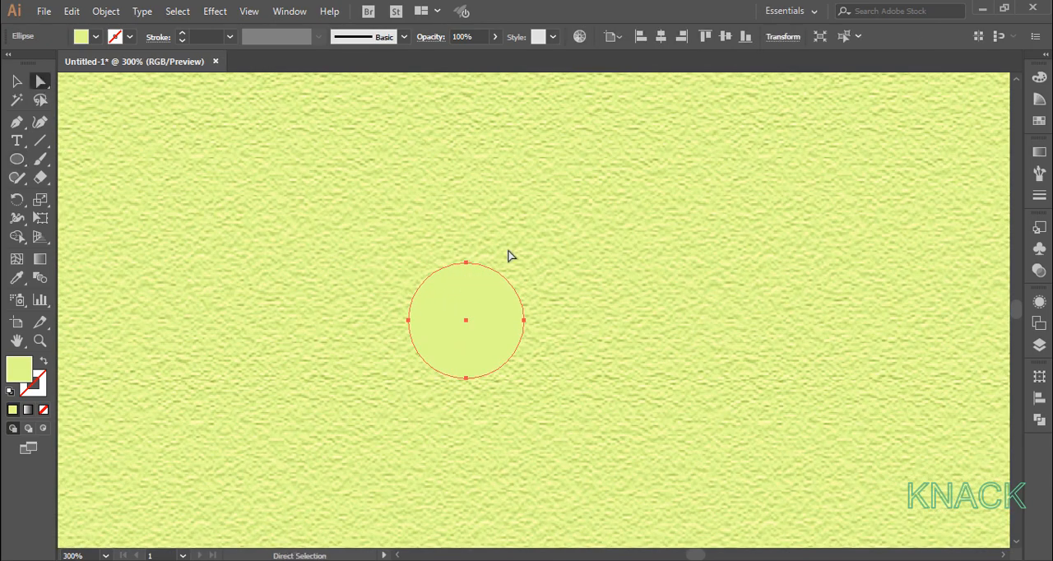
pyautogui.moveTo(467, 267)
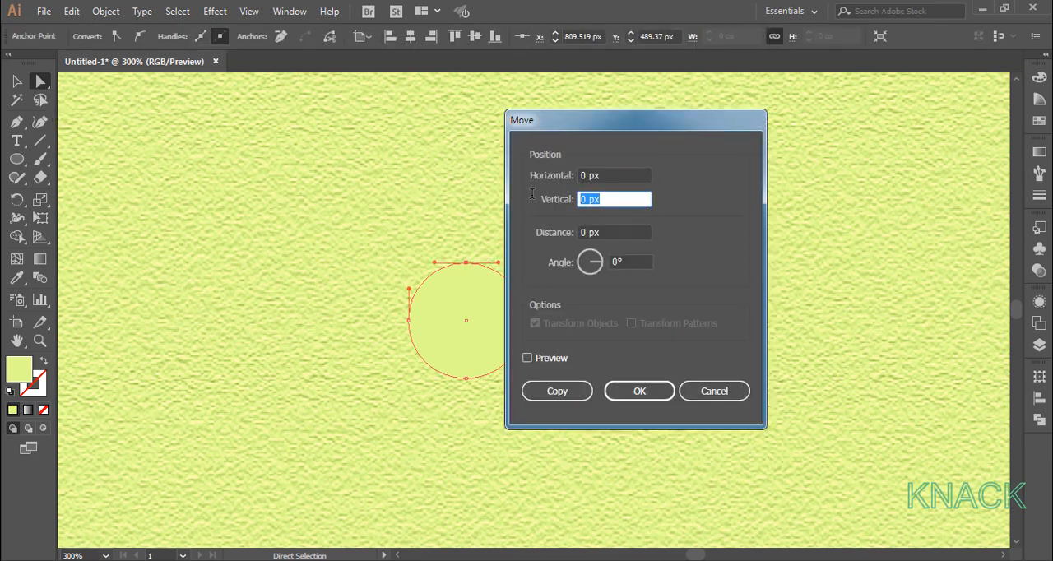
# - Move the circle's top anchor by -17 px and convert it to a sharp corner
pyautogui.write('-17')
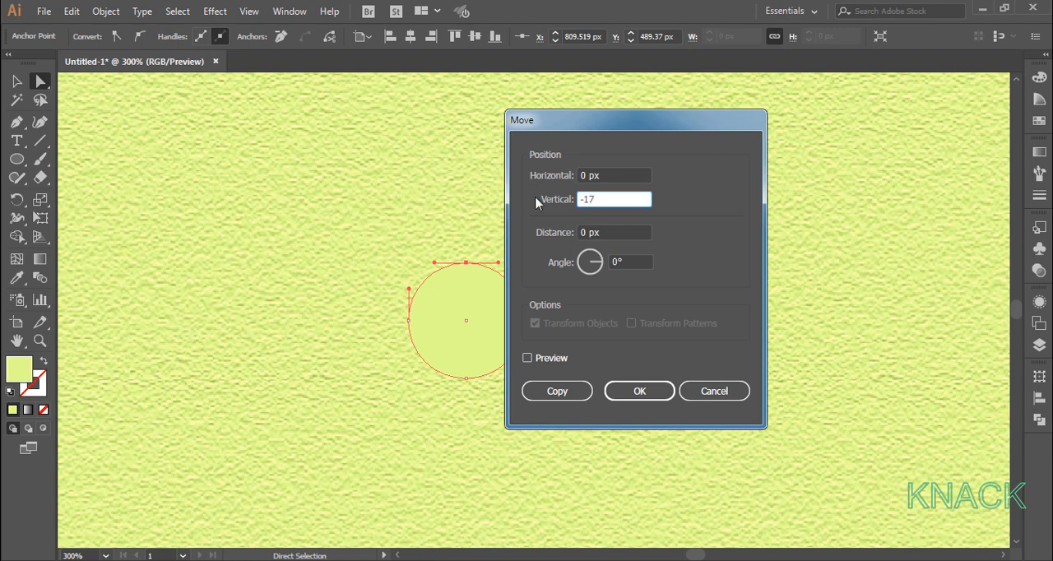
pyautogui.click(639, 391)
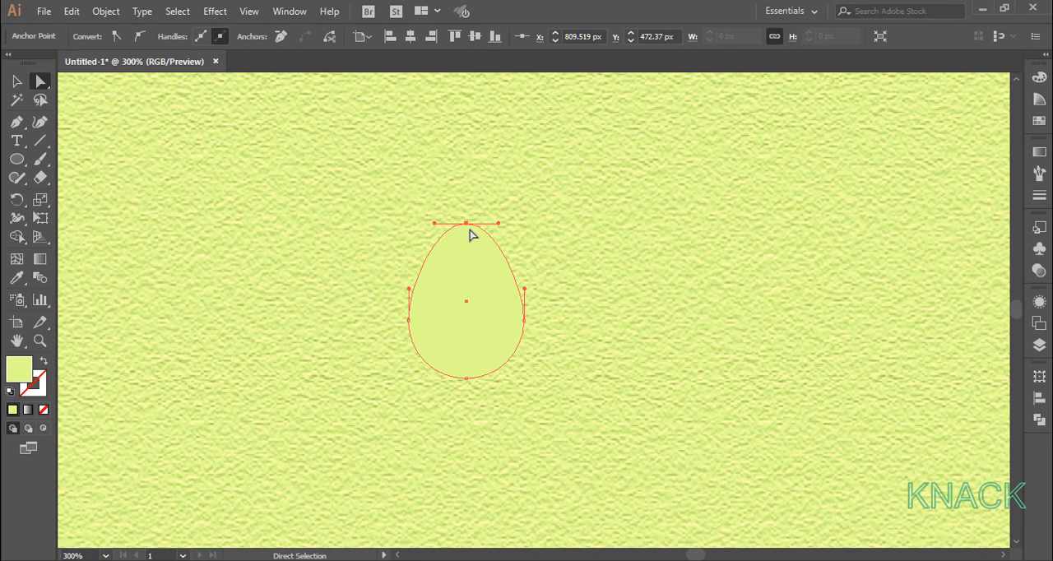
pyautogui.click(116, 36)
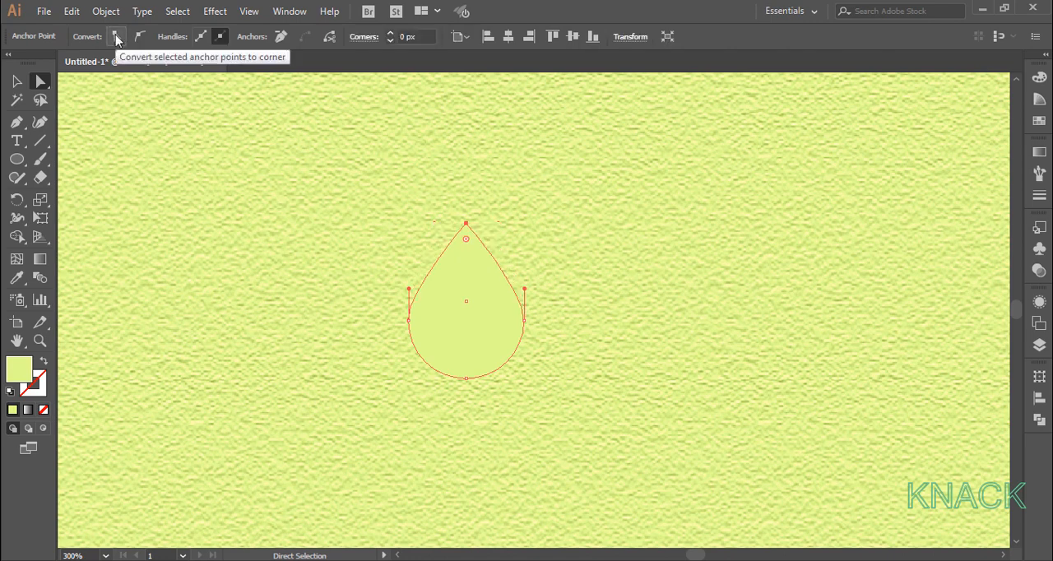
pyautogui.moveTo(23, 81)
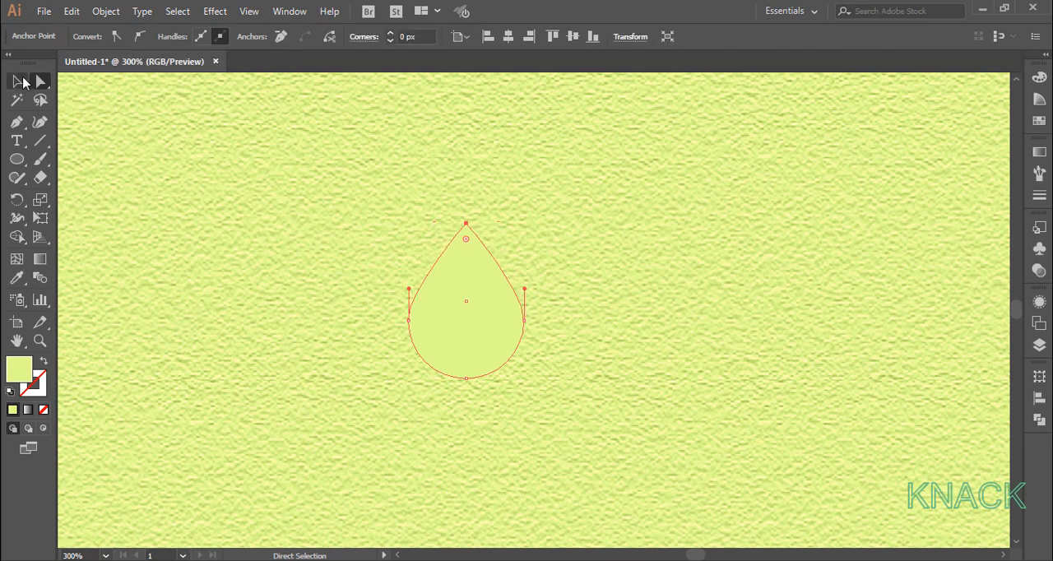
pyautogui.click(16, 80)
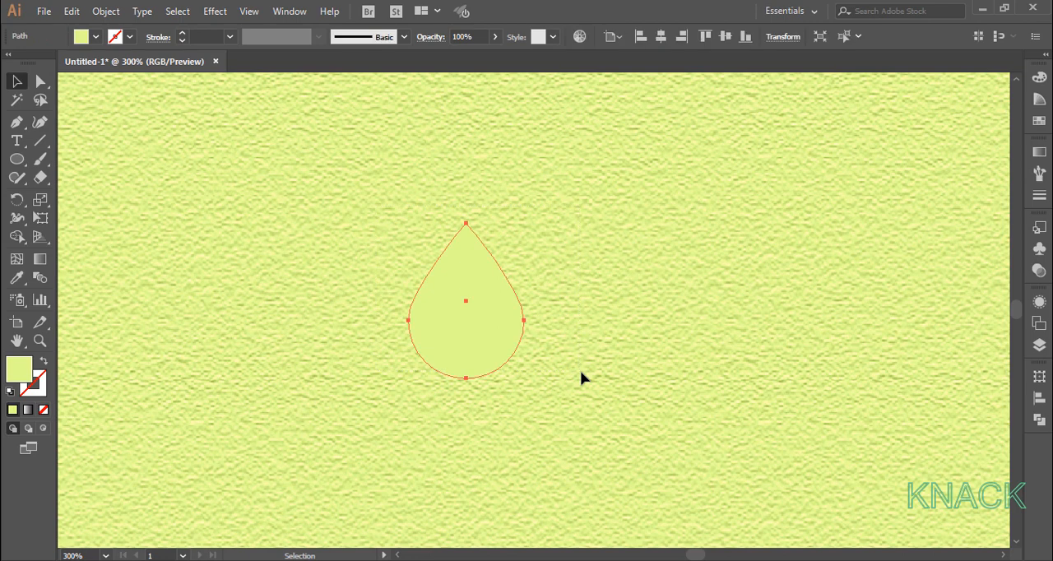
pyautogui.moveTo(535, 347)
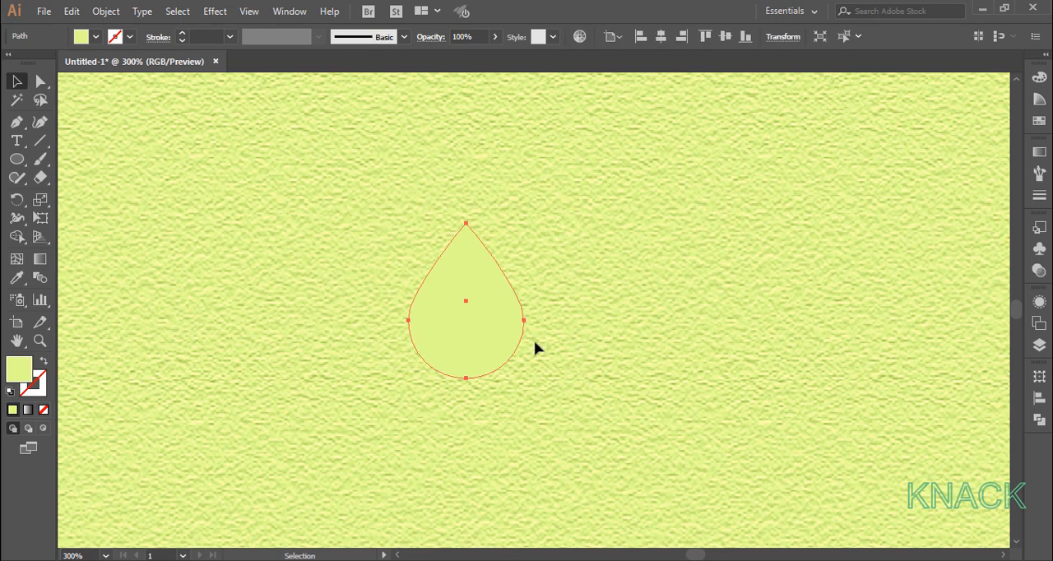
pyautogui.moveTo(222, 29)
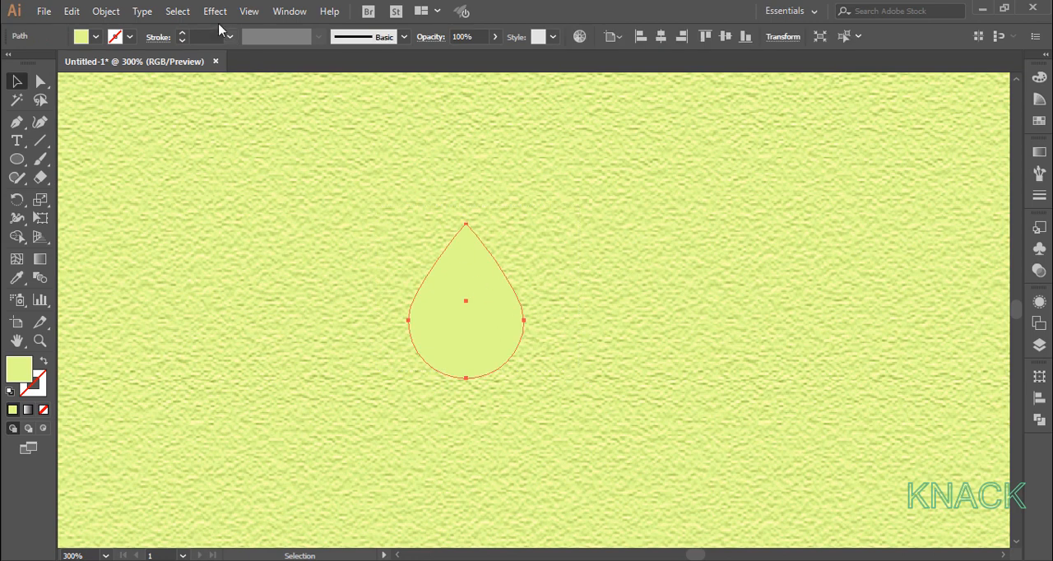
# - Make the teardrop a guide and pen a jagged serrated left edge from tip to base
pyautogui.click(249, 11)
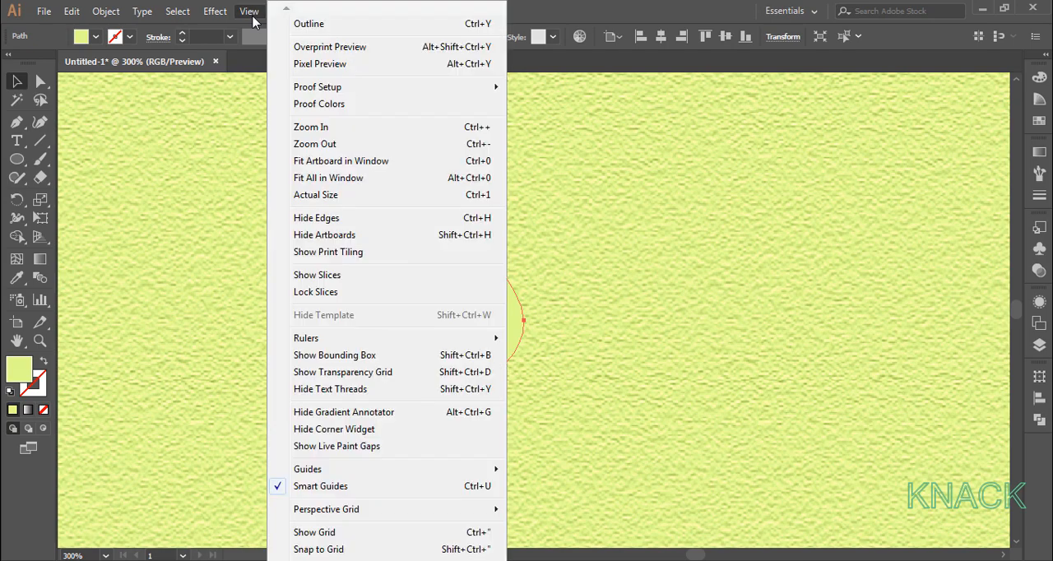
pyautogui.moveTo(308, 469)
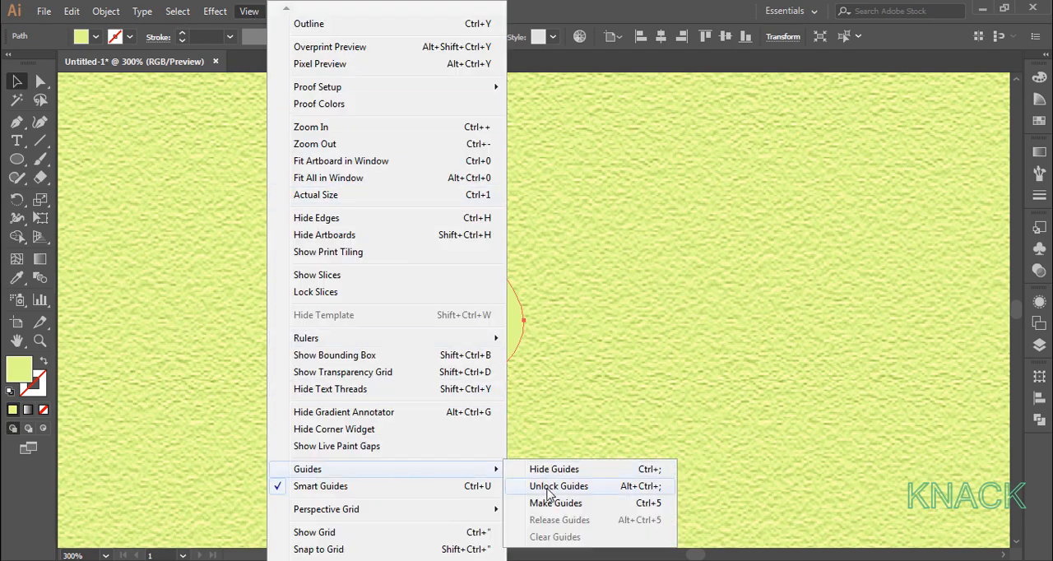
pyautogui.click(556, 503)
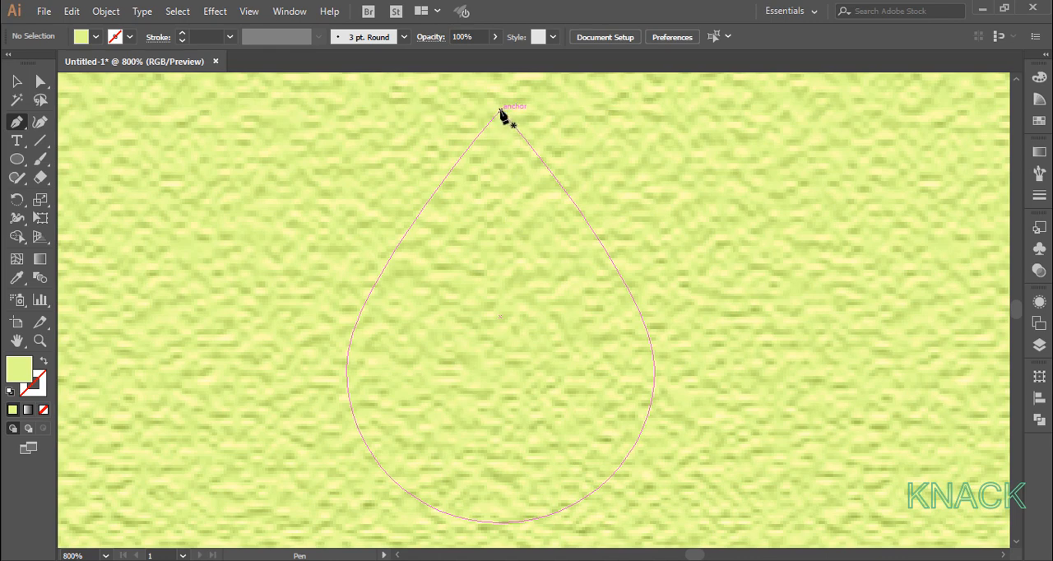
pyautogui.moveTo(500, 111); pyautogui.dragTo(436, 206)
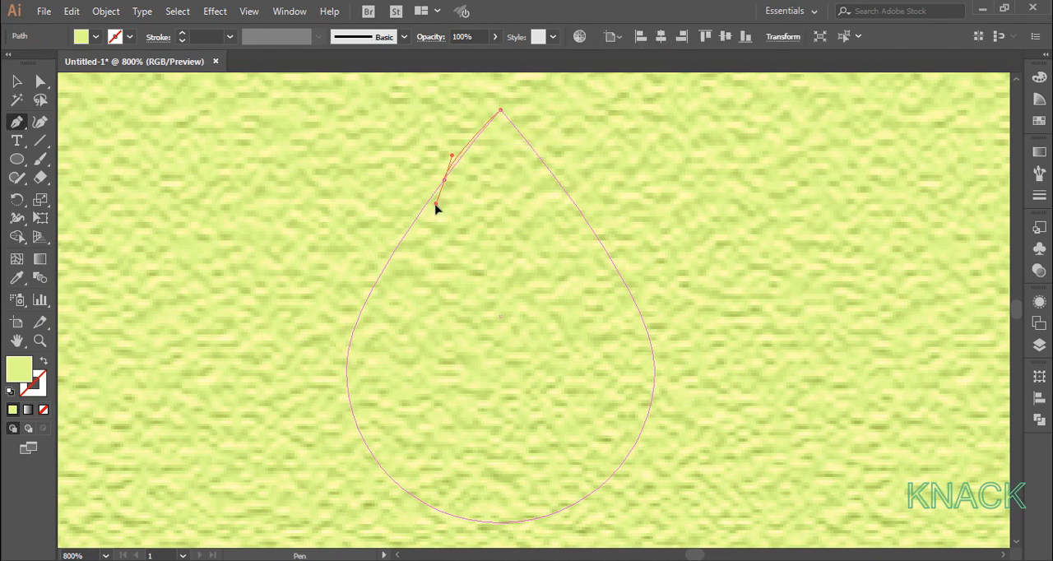
pyautogui.moveTo(444, 204); pyautogui.dragTo(435, 181)
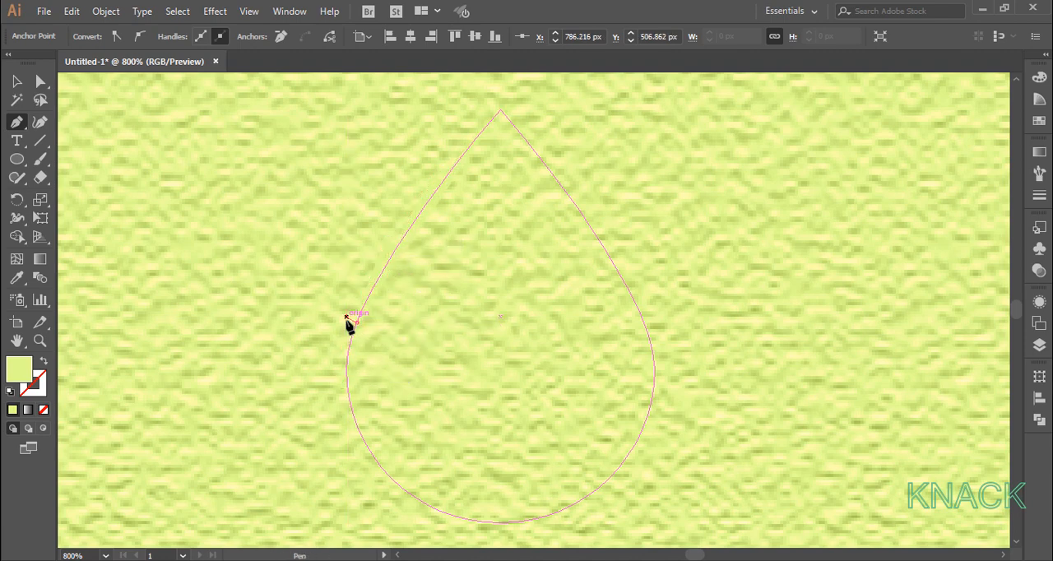
pyautogui.moveTo(350, 321); pyautogui.dragTo(403, 481)
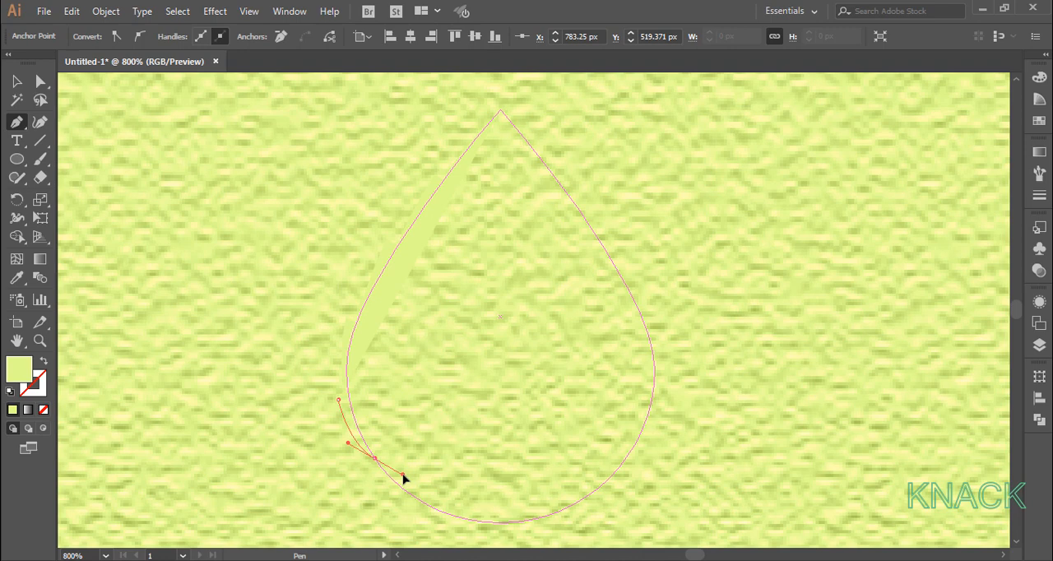
pyautogui.moveTo(403, 481); pyautogui.dragTo(411, 506)
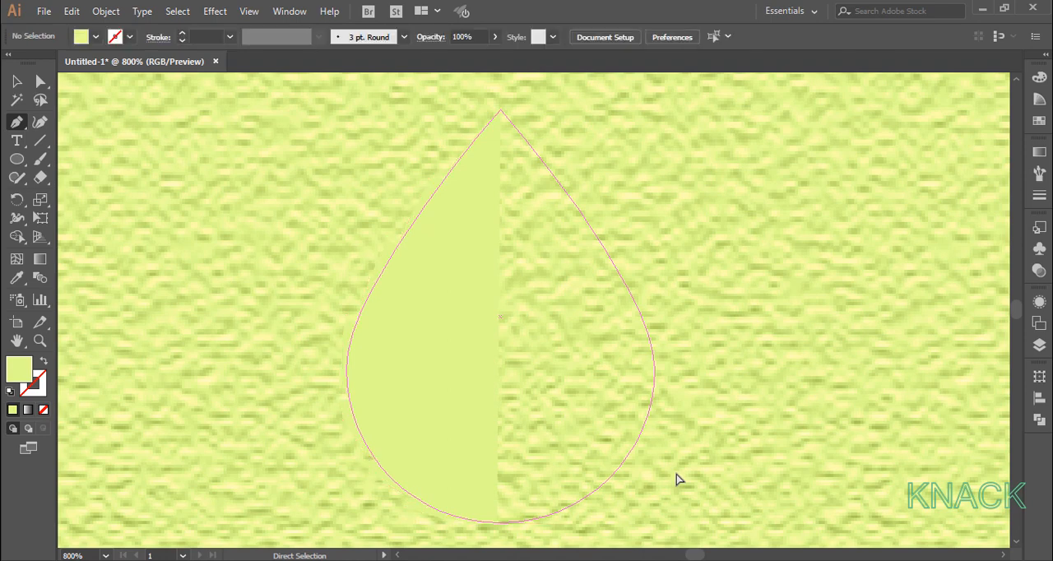
pyautogui.click(16, 80)
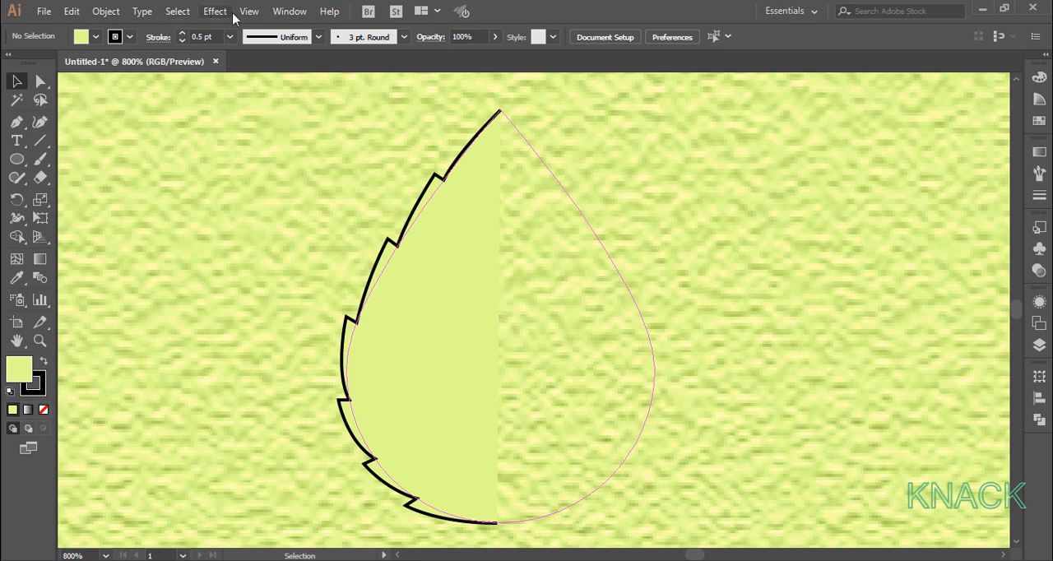
# - Reflect a copy of the half-leaf across the vertical axis to form the right half
pyautogui.click(248, 11)
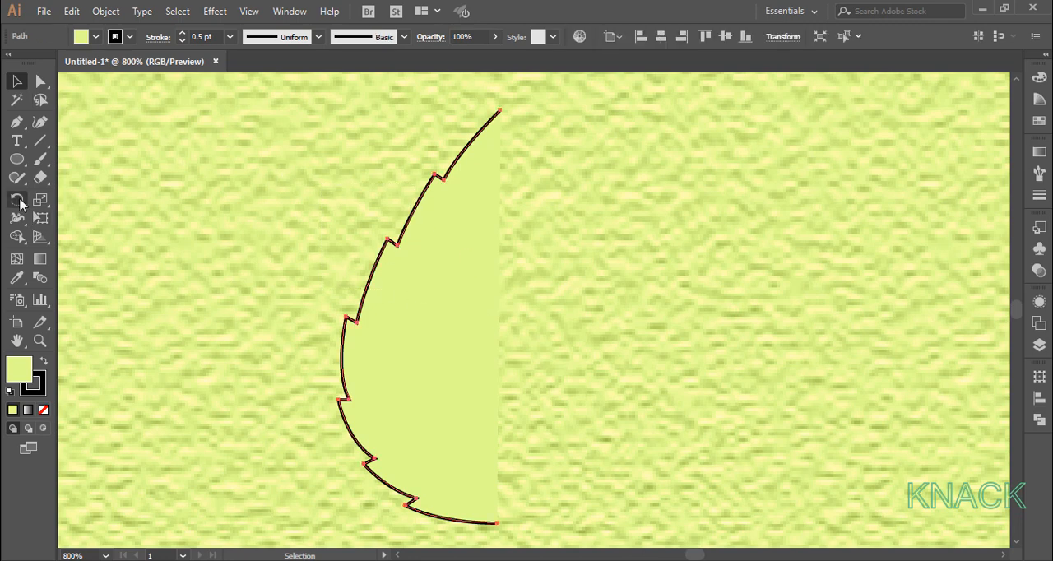
pyautogui.click(16, 199)
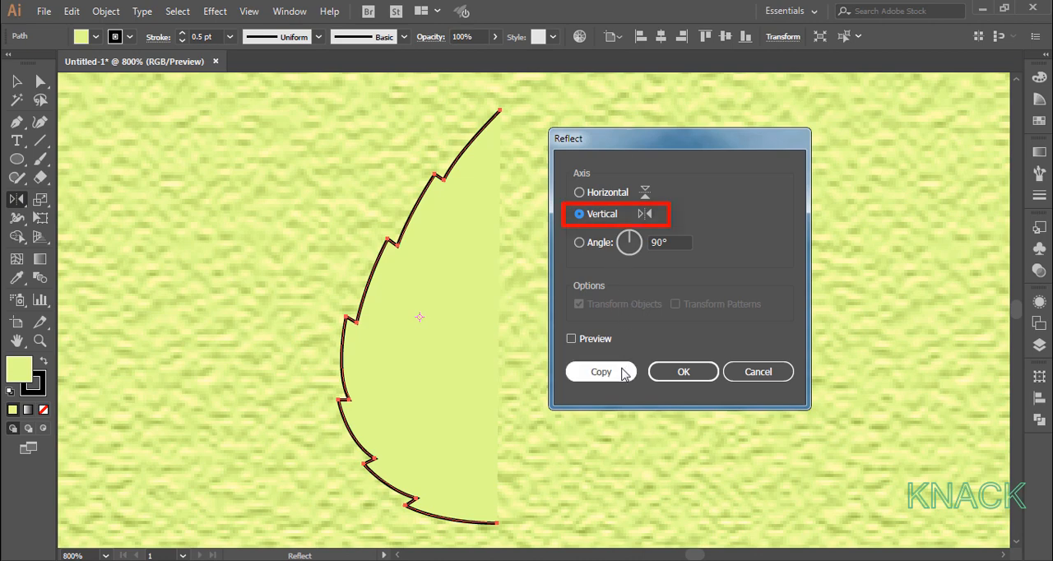
pyautogui.click(600, 371)
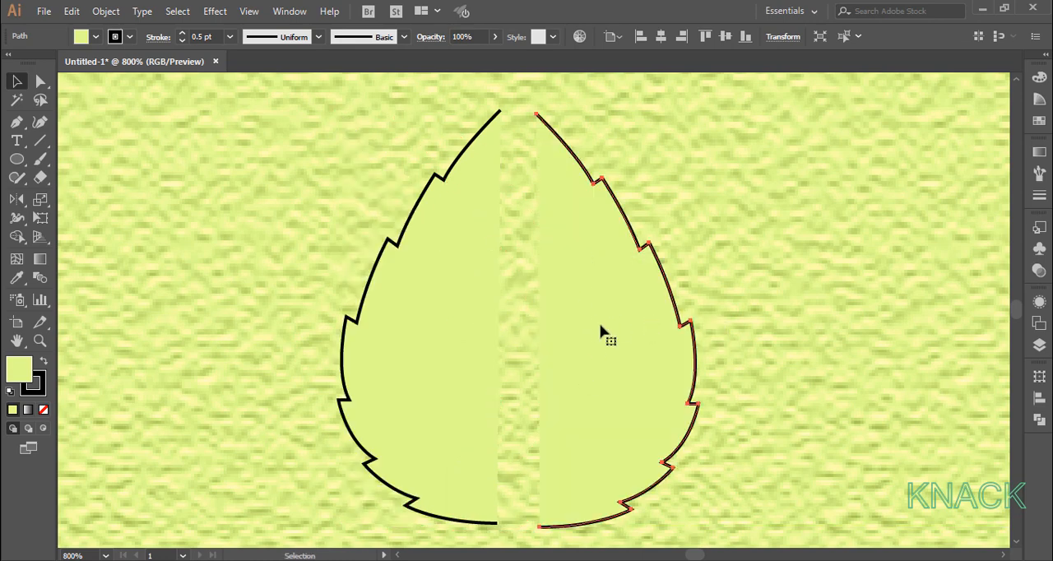
pyautogui.click(1038, 77)
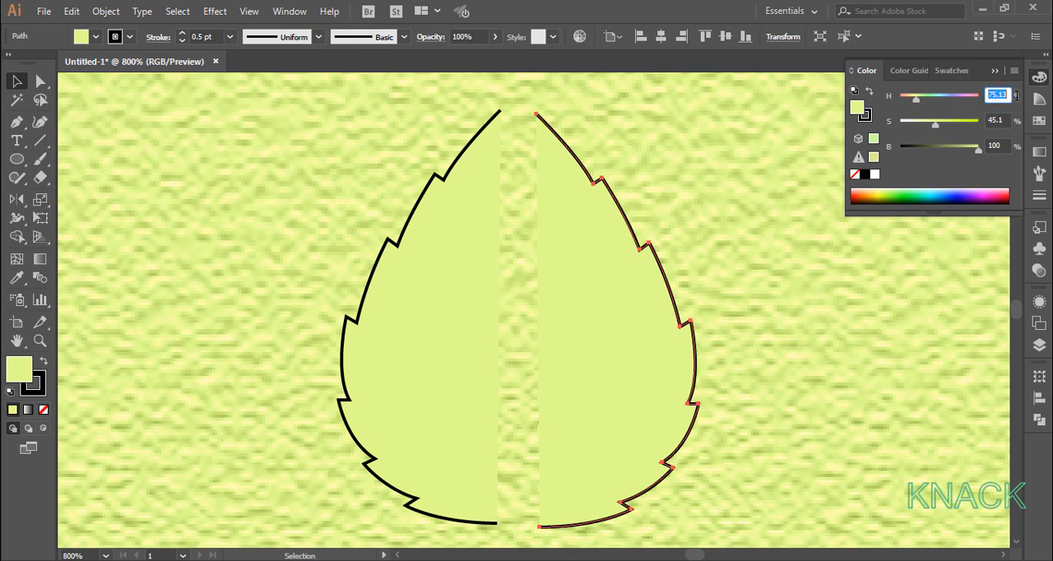
# - Enter hue 148 in the Color panel to shade a leaf half green
pyautogui.write('148')
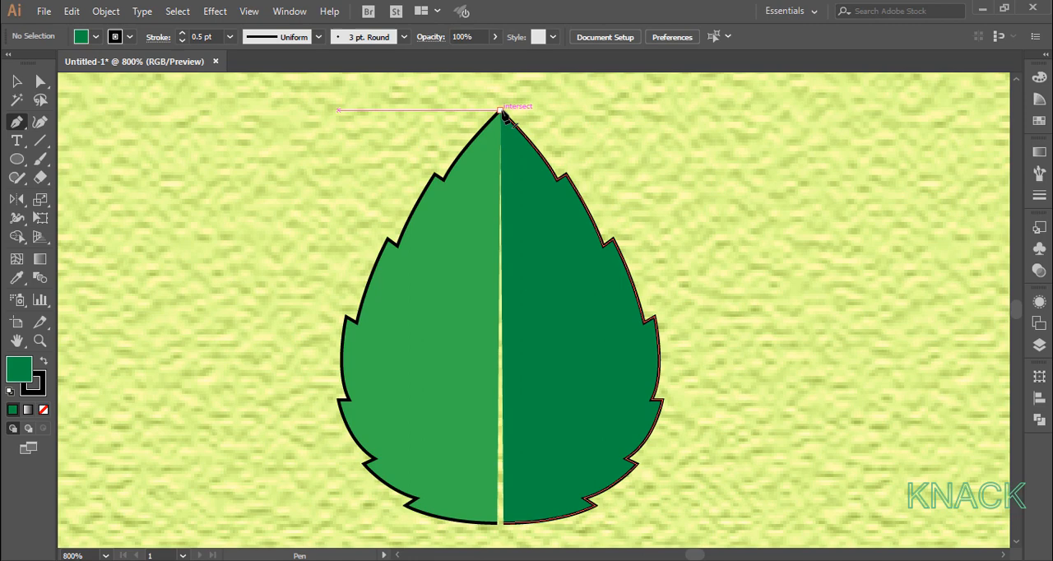
# - Pen a curved central vein from leaf tip to base and divide the leaf along it
pyautogui.moveTo(502, 111); pyautogui.dragTo(469, 329)
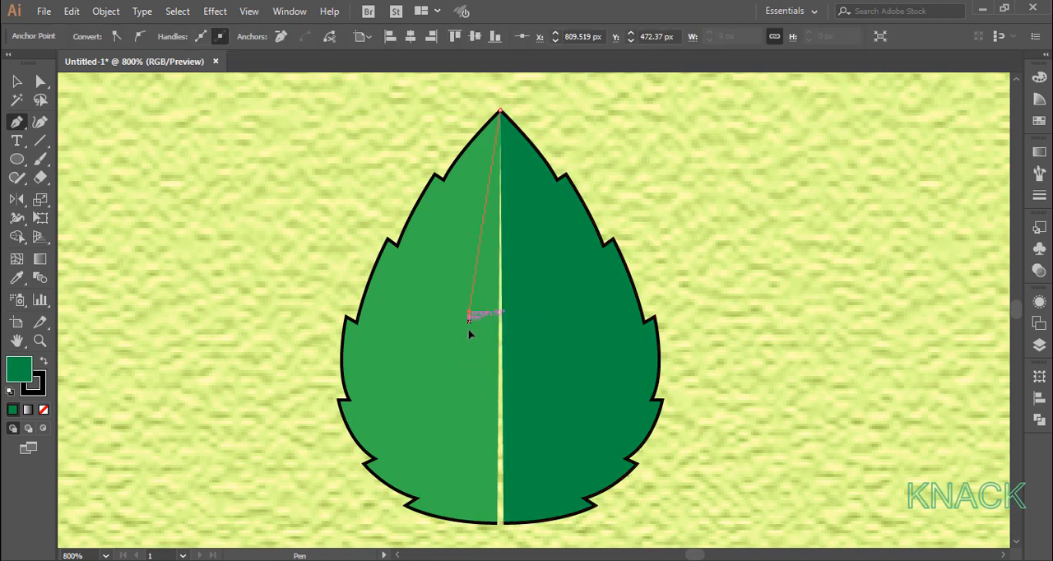
pyautogui.moveTo(469, 316); pyautogui.dragTo(473, 422)
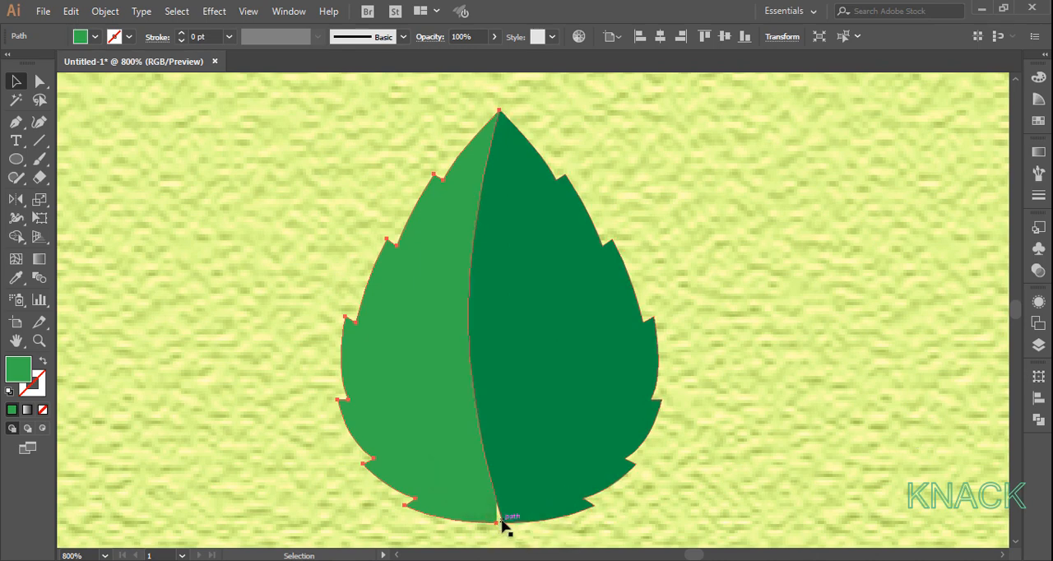
pyautogui.click(17, 81)
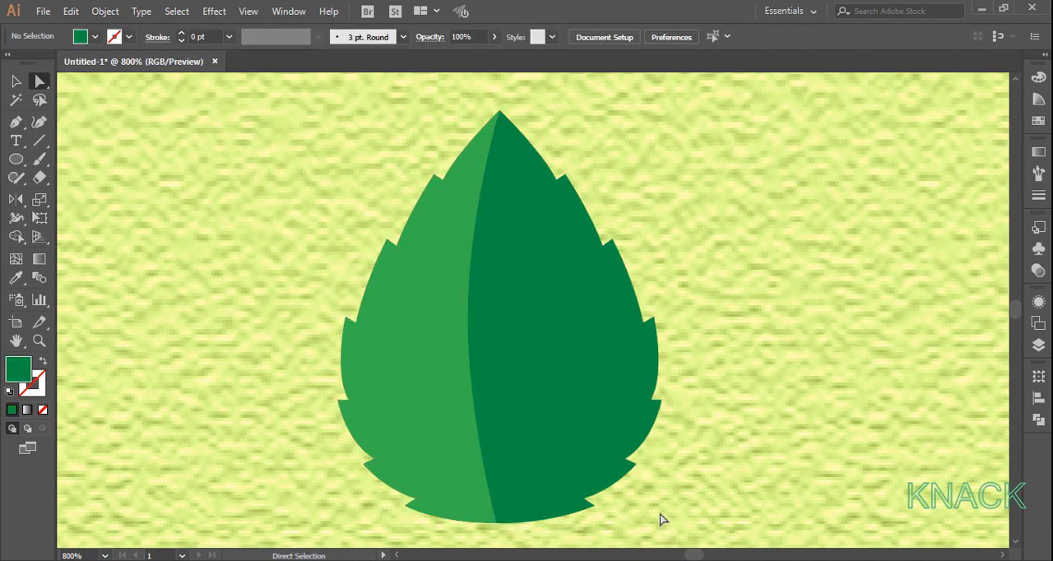
pyautogui.moveTo(592, 165)
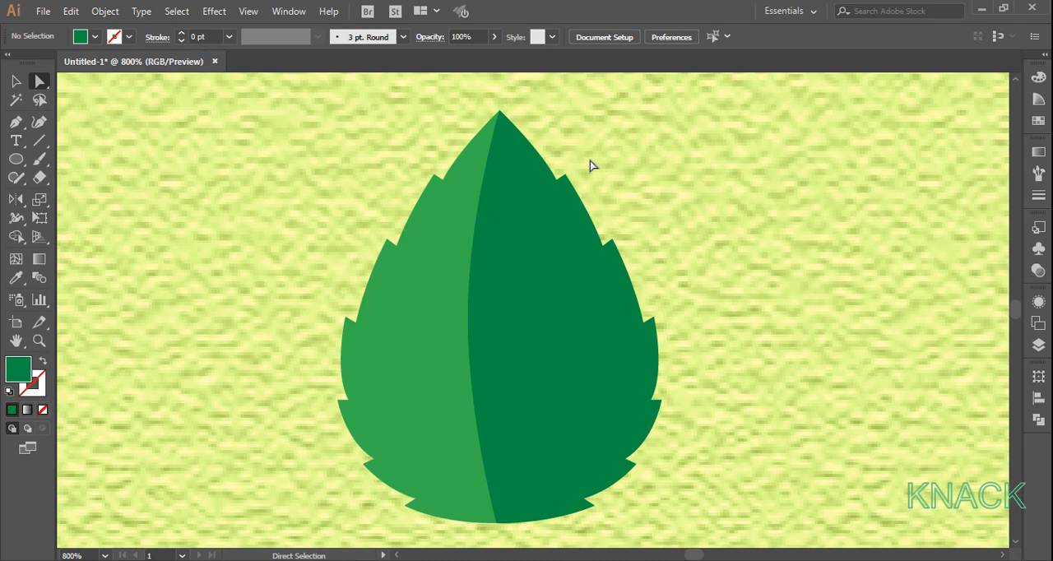
pyautogui.click(17, 81)
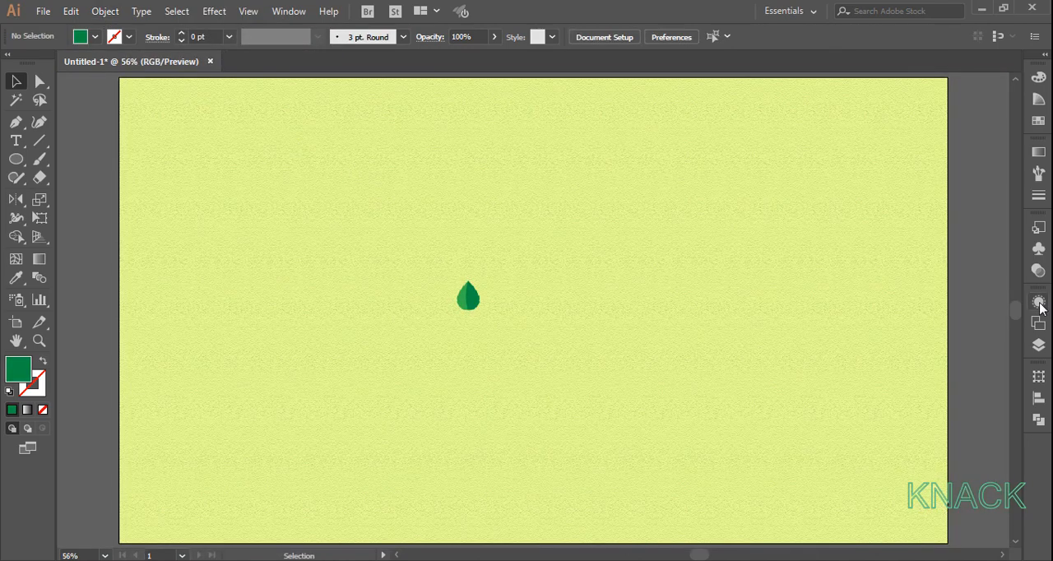
# - Fit the whole artboard in view and select the Type tool
pyautogui.click(1039, 301)
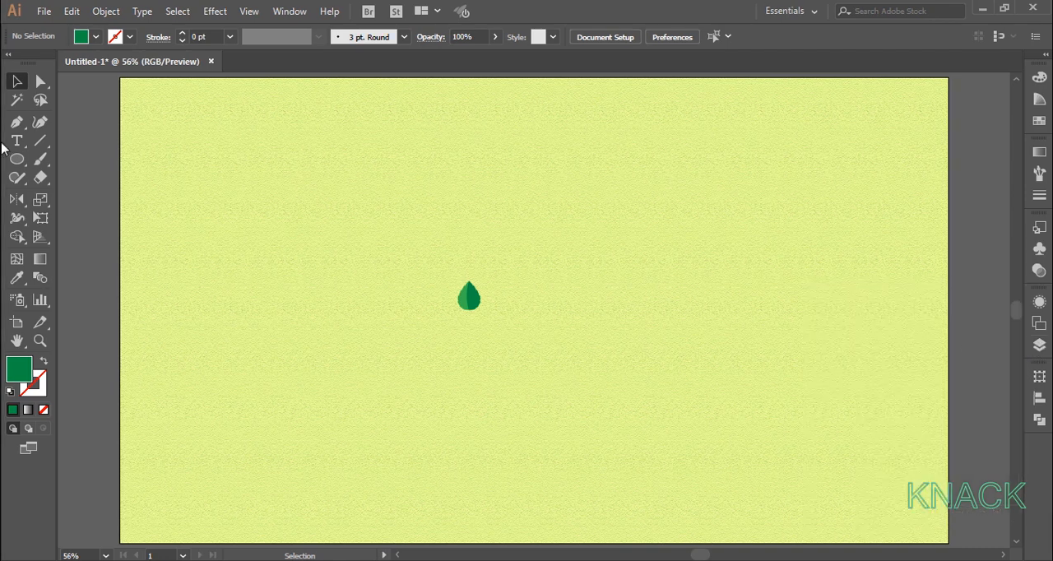
pyautogui.click(16, 140)
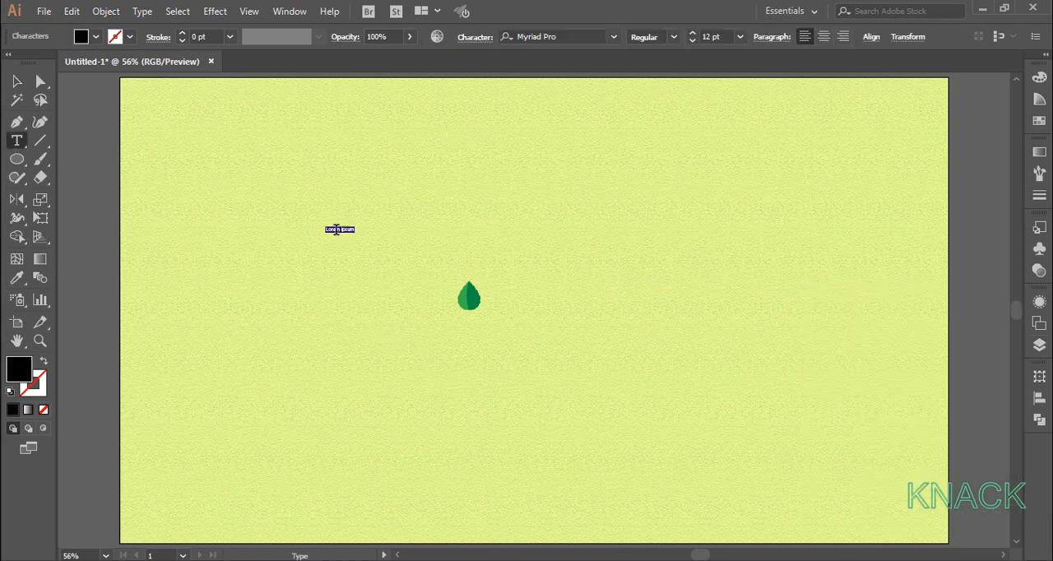
# - Replace the placeholder with 'mint' at 450 pt in the Snap ITC font
pyautogui.click(713, 37)
pyautogui.write('450')
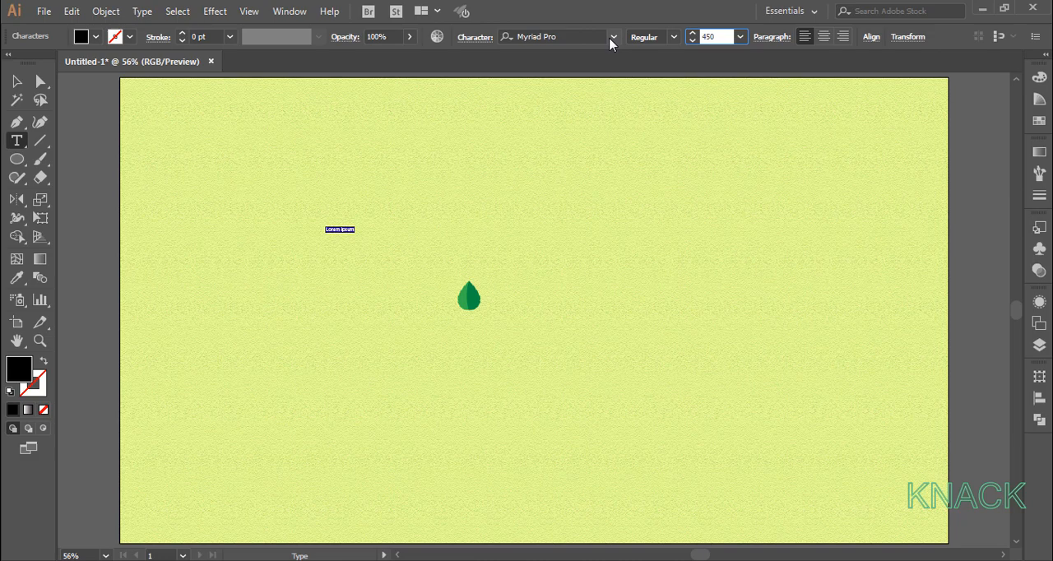
pyautogui.click(612, 36)
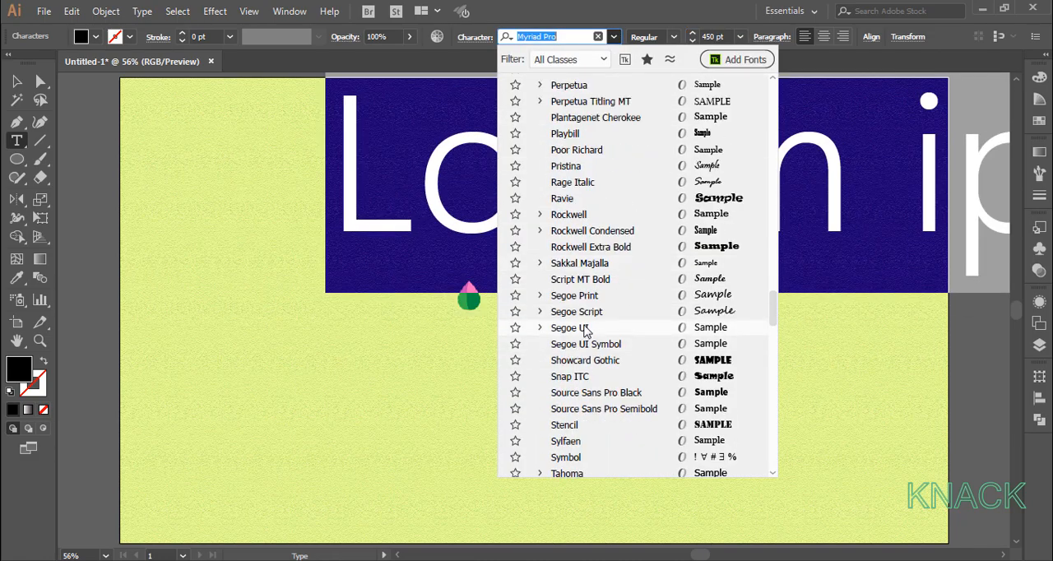
pyautogui.click(569, 375)
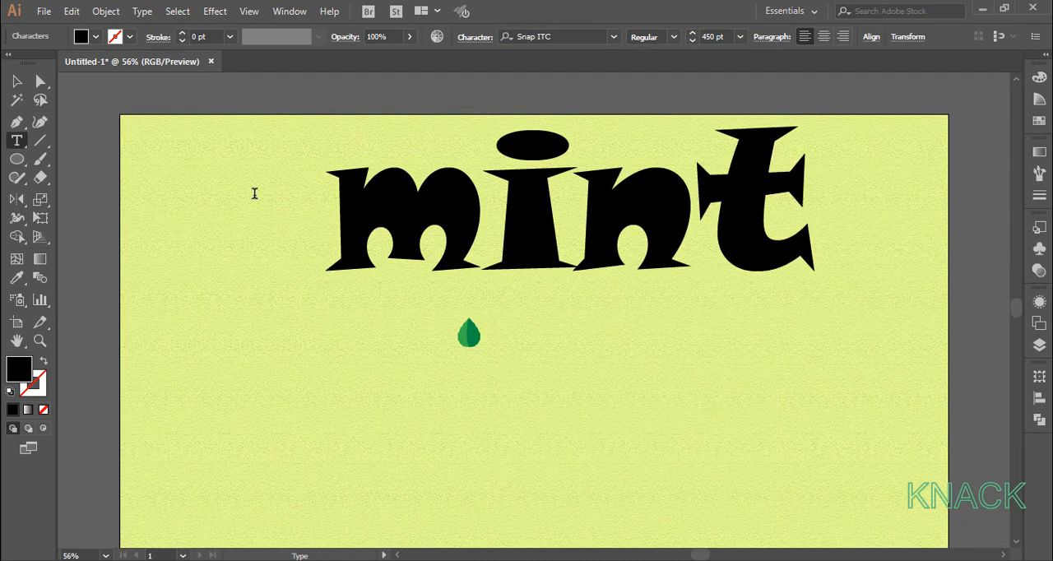
pyautogui.click(17, 80)
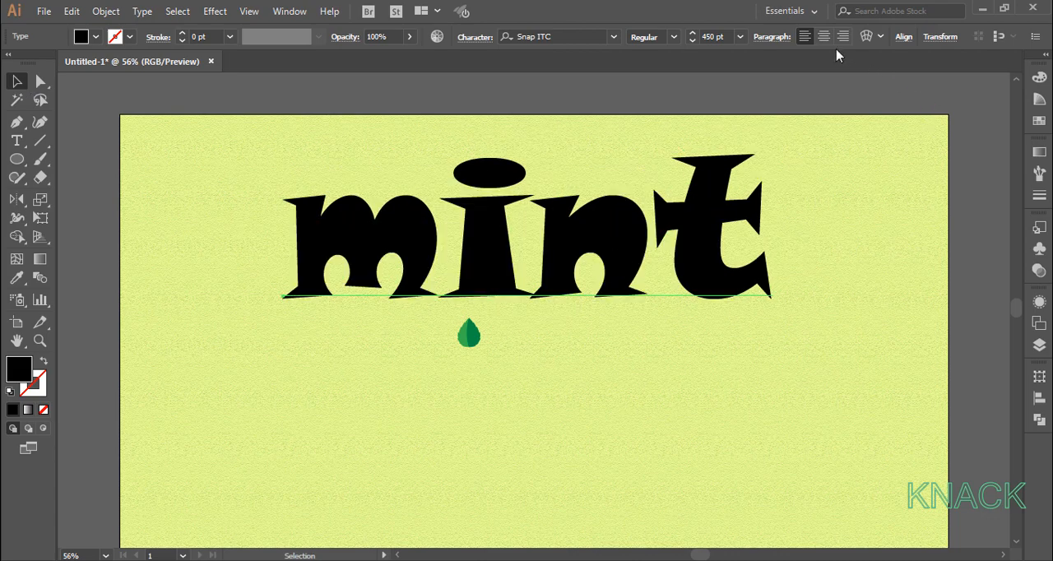
# - Select the mint text and convert its lettering to outlines
pyautogui.click(903, 36)
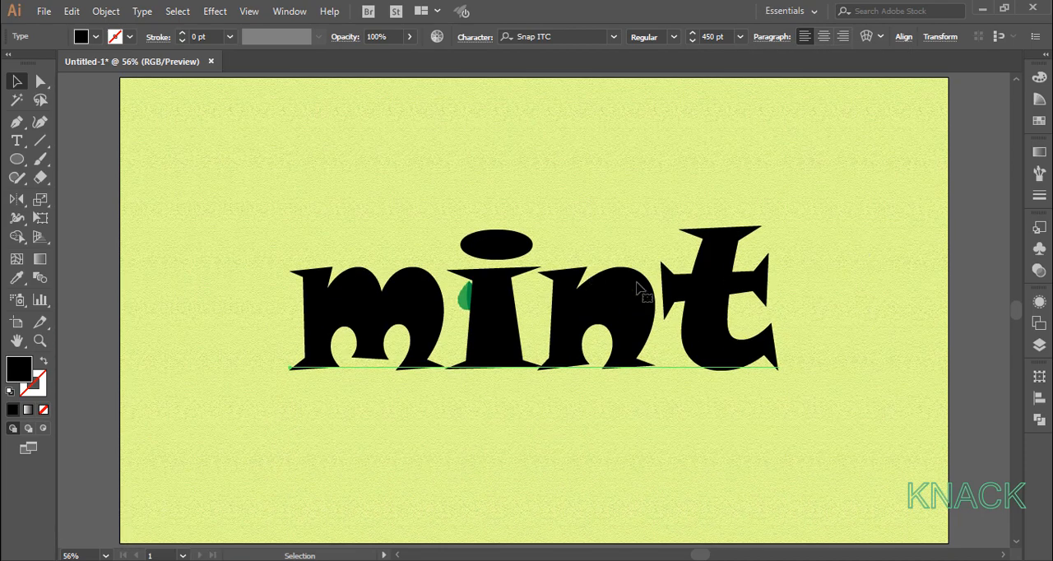
pyautogui.click(141, 11)
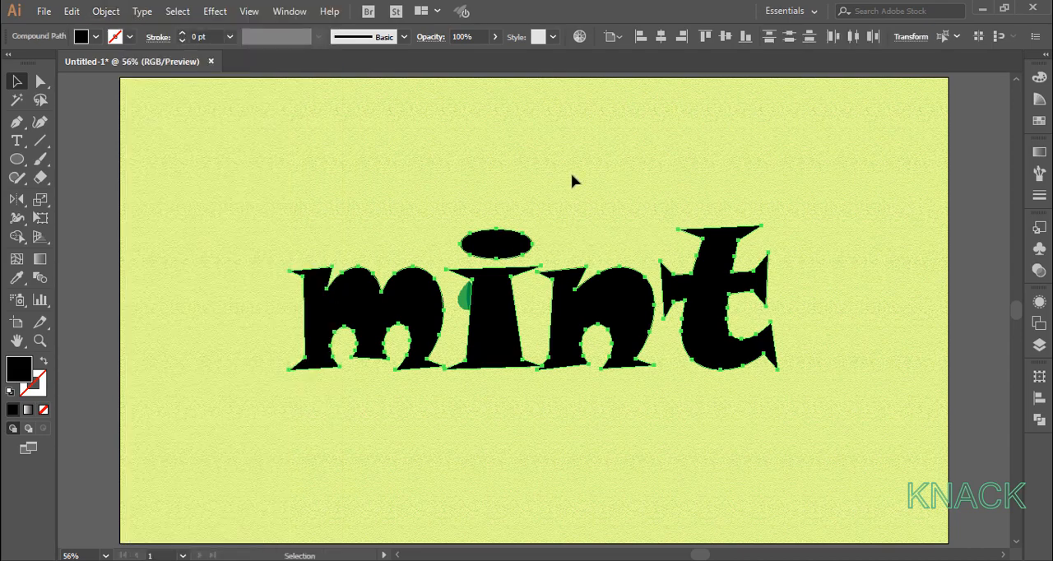
pyautogui.moveTo(506, 344)
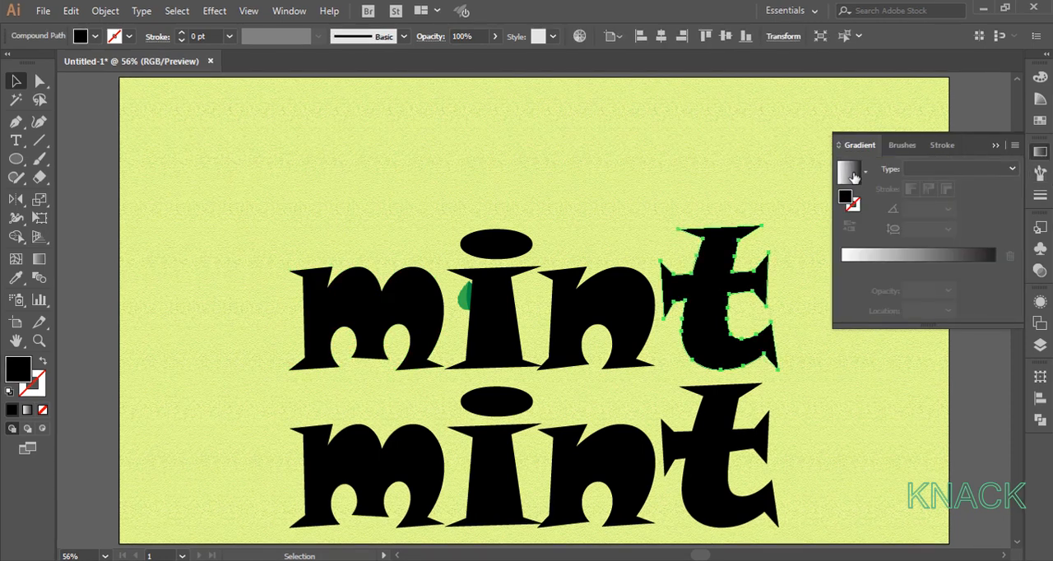
# - Fill the letter t with a linear RGB yellow-to-green gradient at −32°, midpoint 50%
pyautogui.click(849, 171)
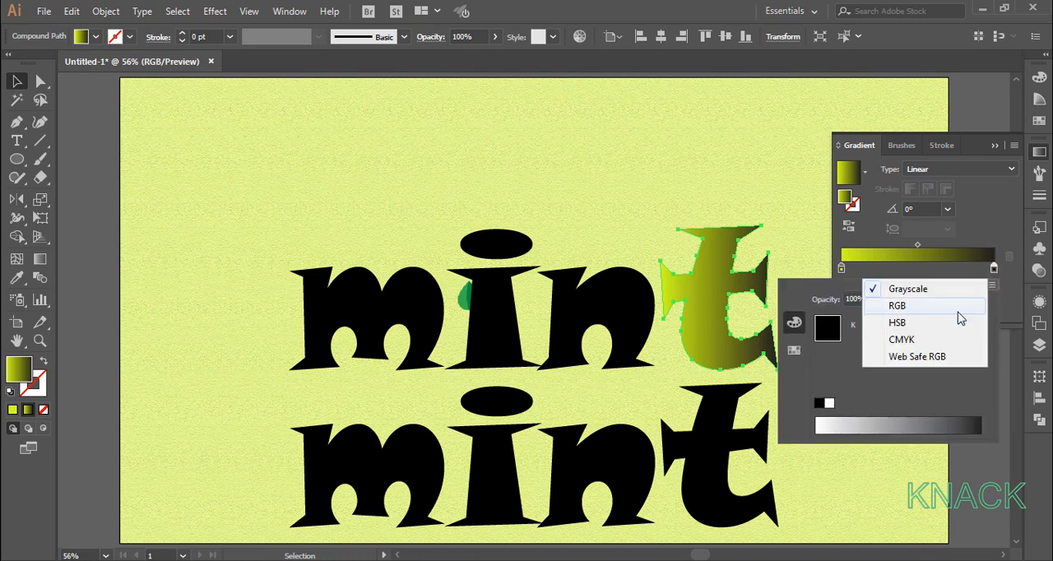
pyautogui.click(897, 321)
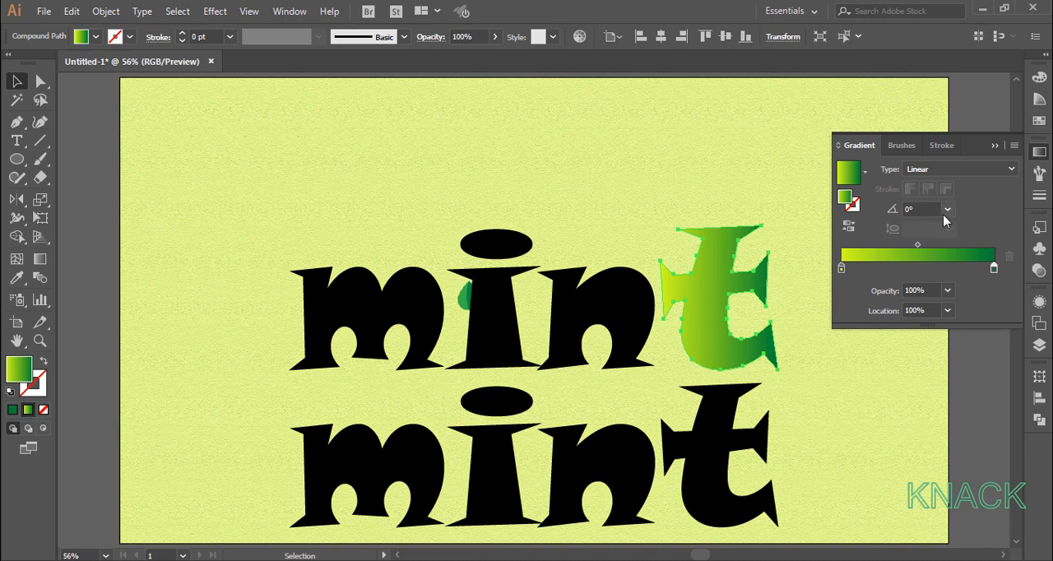
pyautogui.click(921, 208)
pyautogui.write('-32')
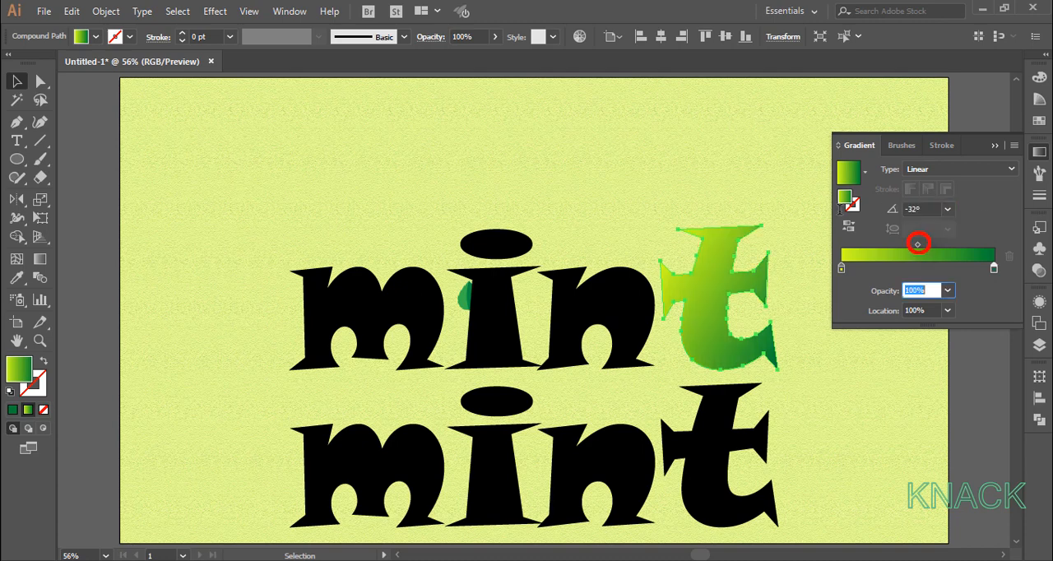
pyautogui.moveTo(917, 247)
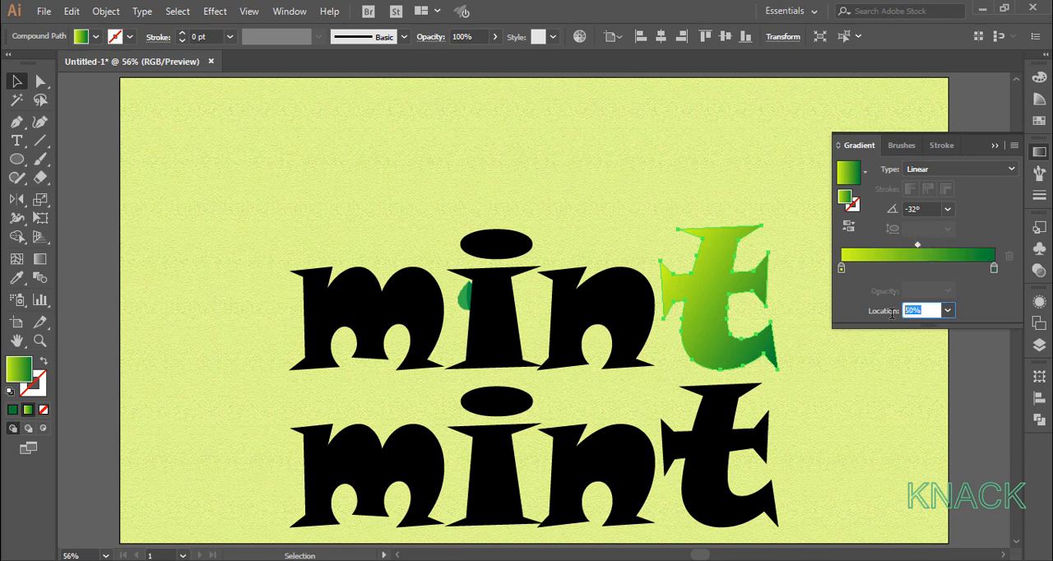
pyautogui.moveTo(917, 243); pyautogui.dragTo(929, 243)
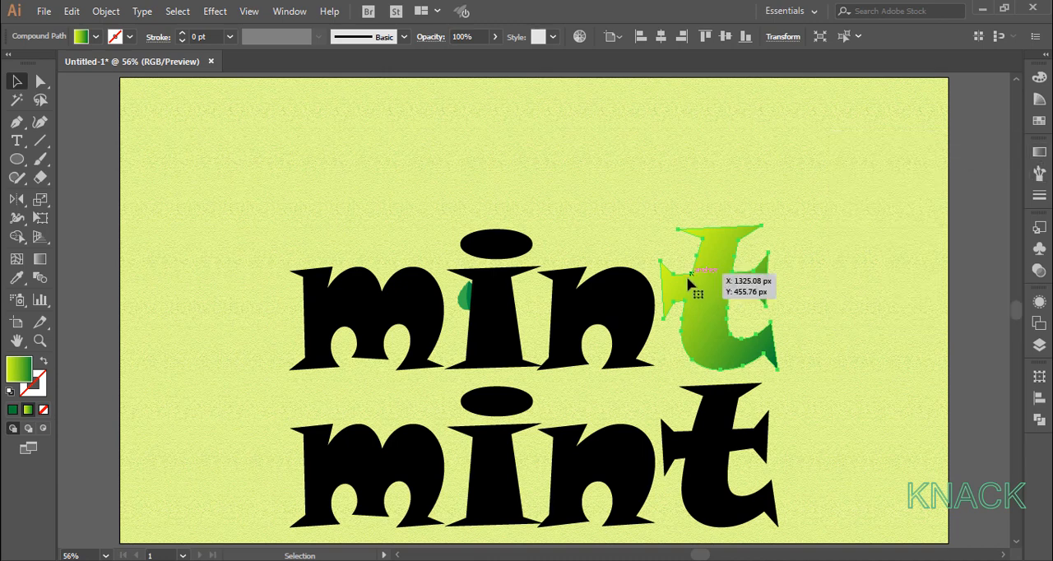
# - Apply Plastic Wrap (Highlight 8, Detail 12, Smoothness 15) to the t's gradient fill
pyautogui.click(1038, 300)
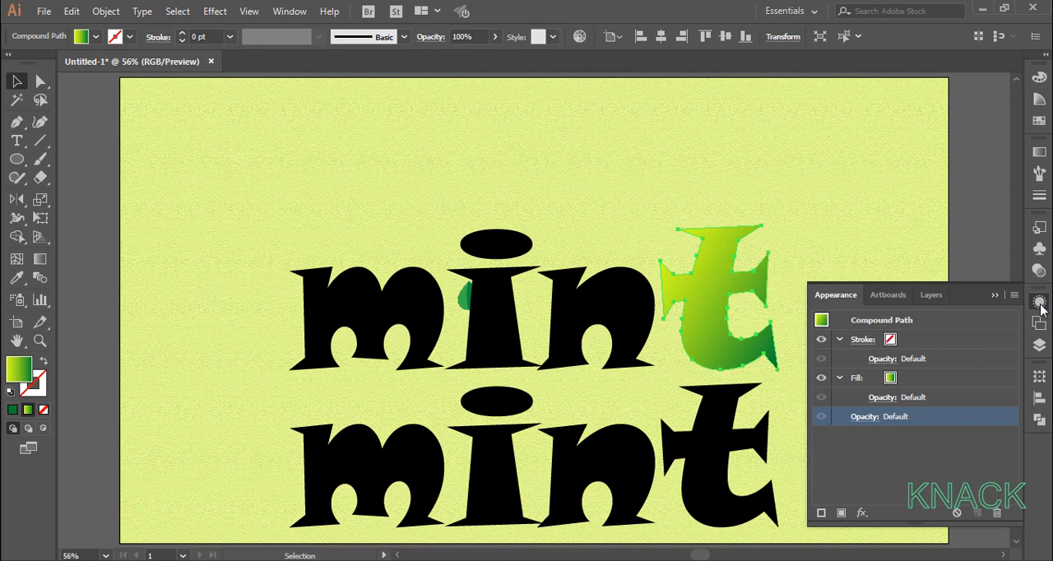
pyautogui.click(857, 376)
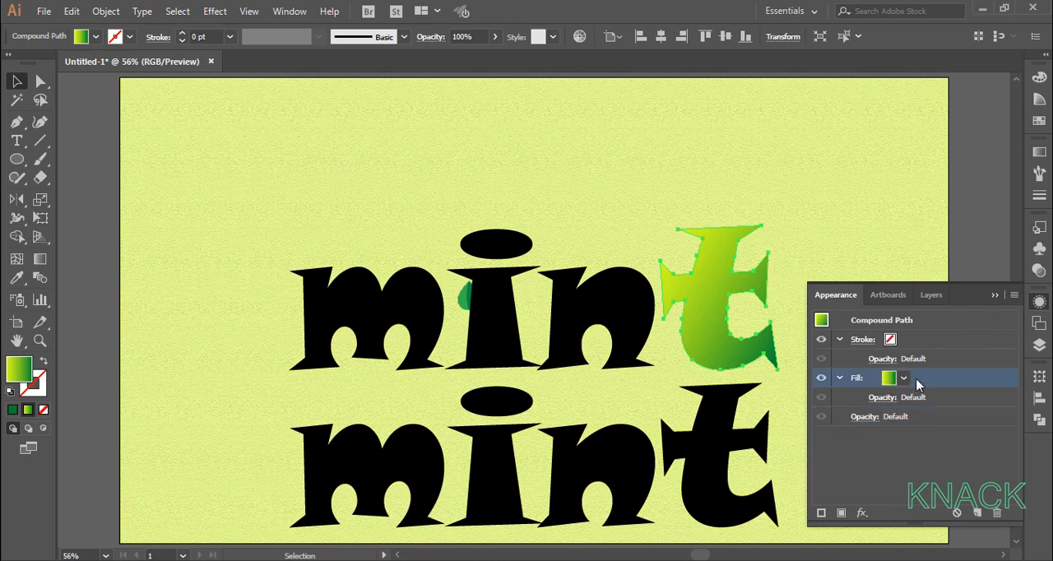
pyautogui.click(861, 513)
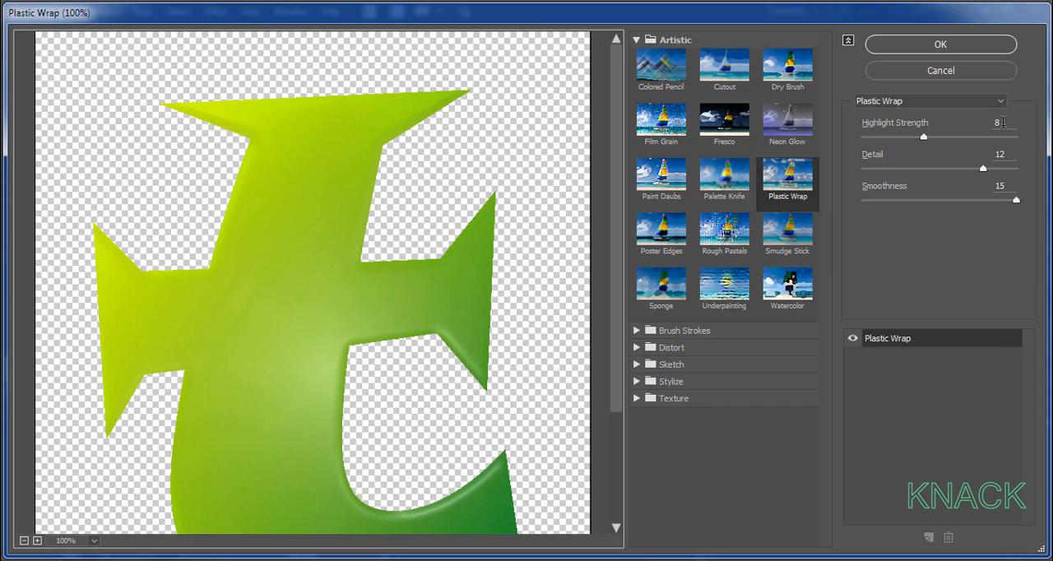
pyautogui.moveTo(1014, 218)
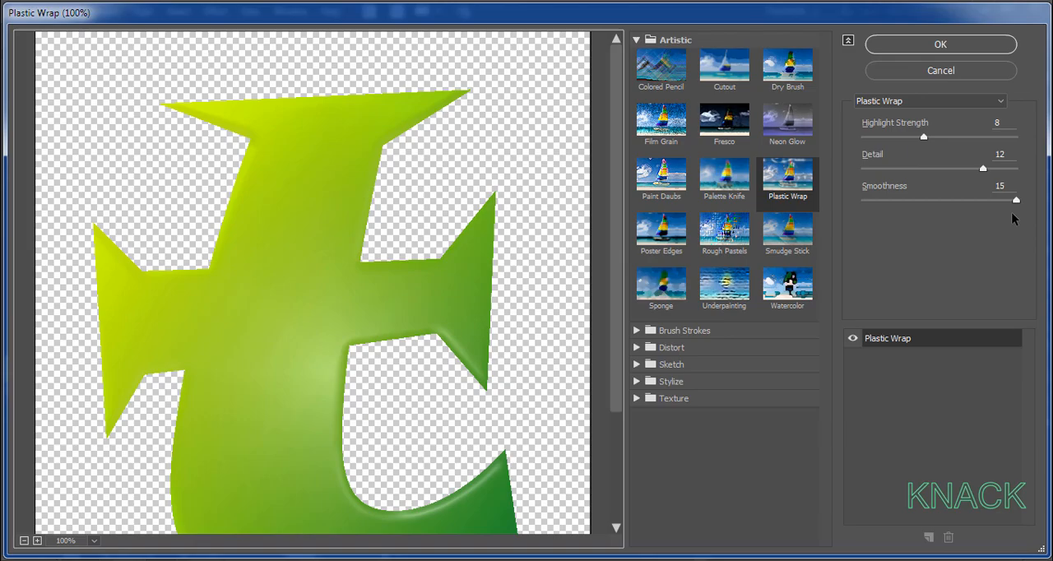
pyautogui.click(941, 43)
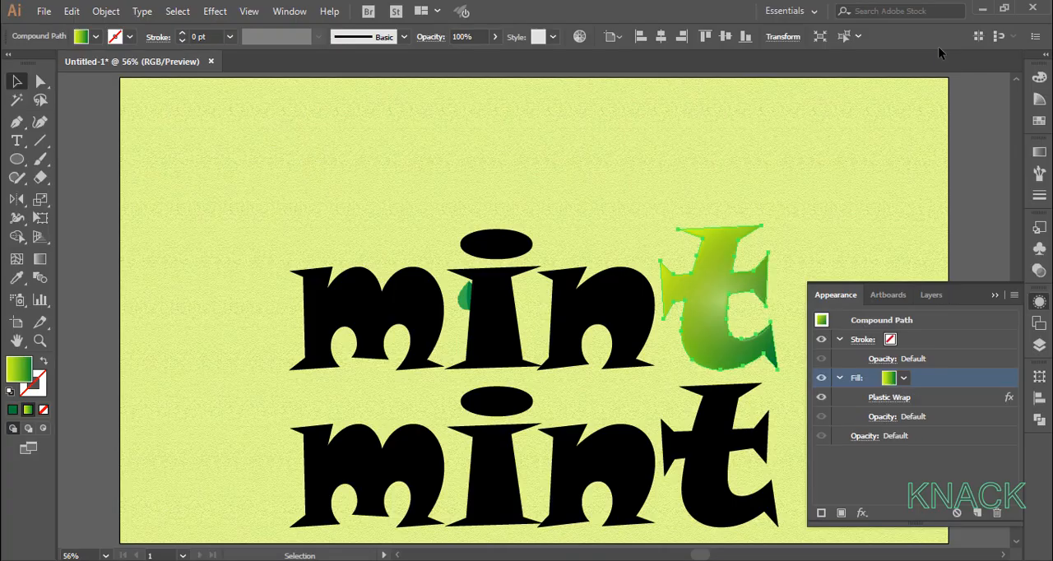
pyautogui.moveTo(853, 198)
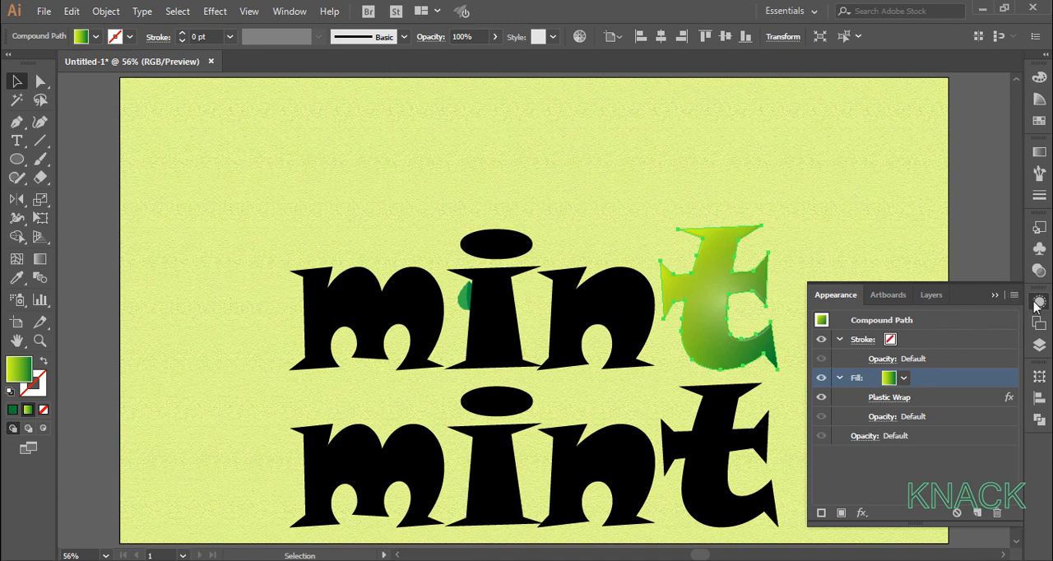
pyautogui.click(1038, 300)
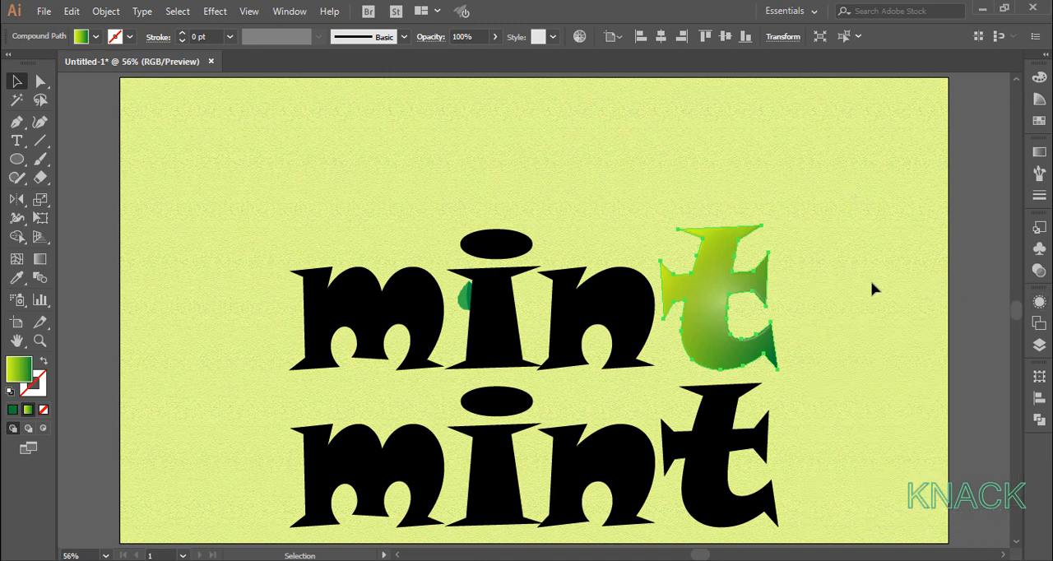
pyautogui.moveTo(47, 284)
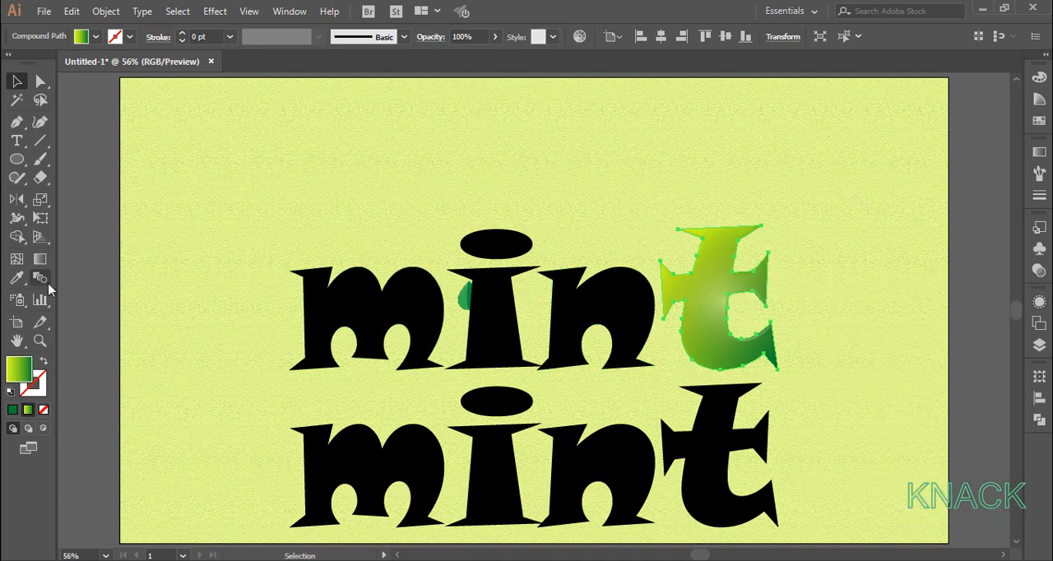
# - Eyedropper the t's glossy appearance onto the remaining top letters, including the m
pyautogui.doubleClick(17, 278)
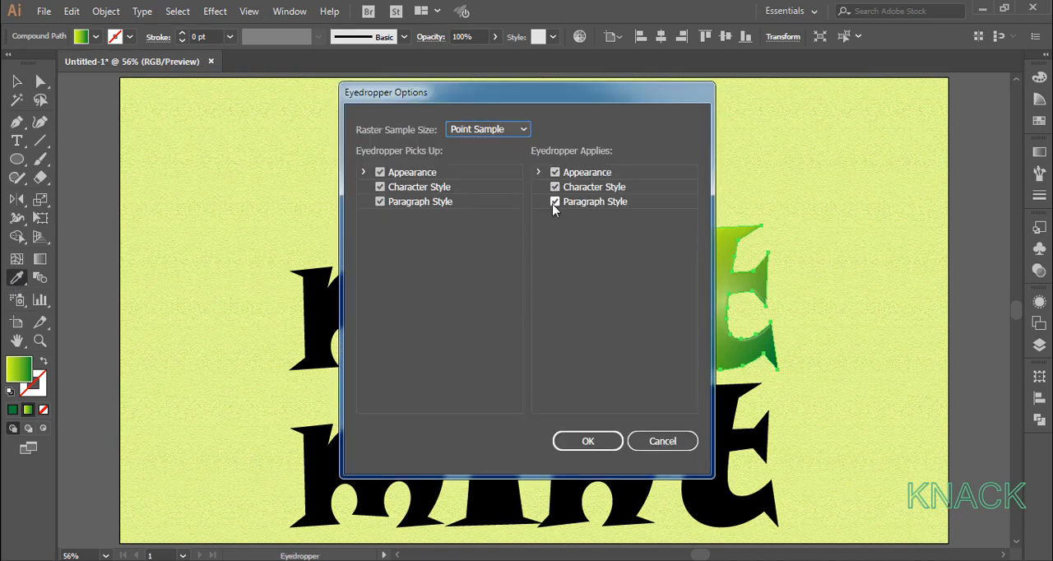
pyautogui.click(588, 440)
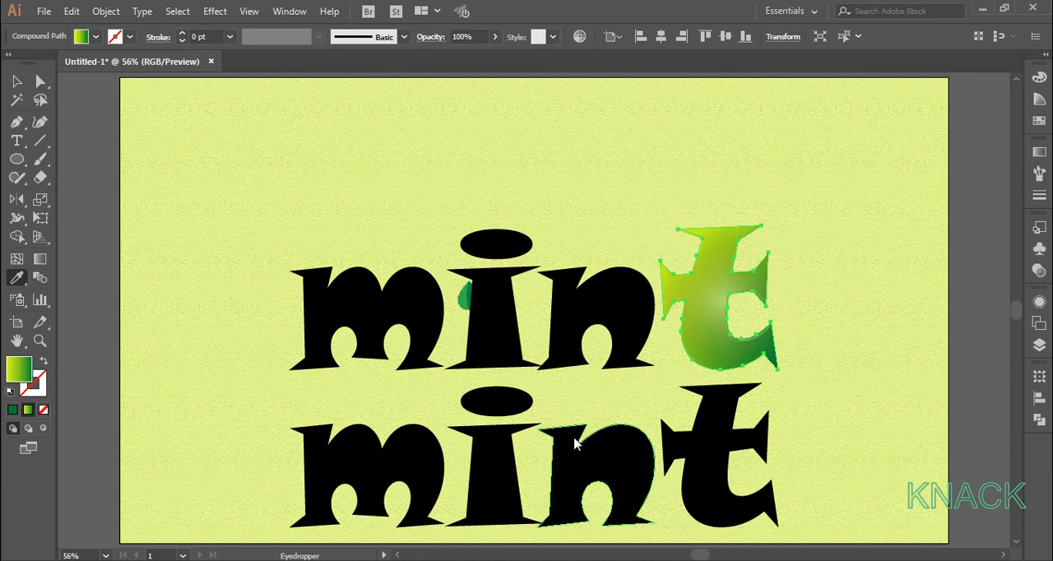
pyautogui.click(601, 321)
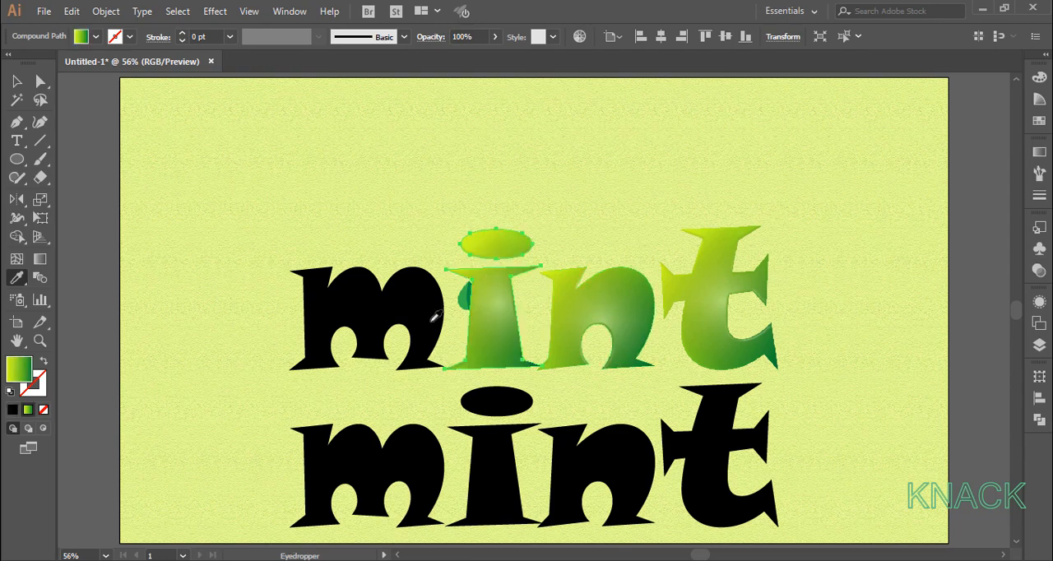
pyautogui.click(370, 313)
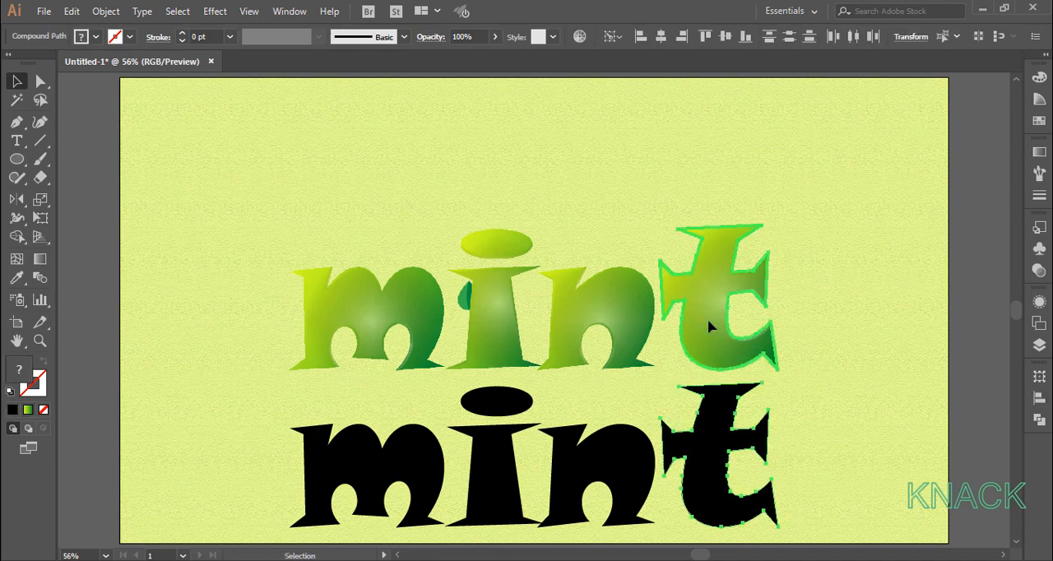
pyautogui.moveTo(1038, 346)
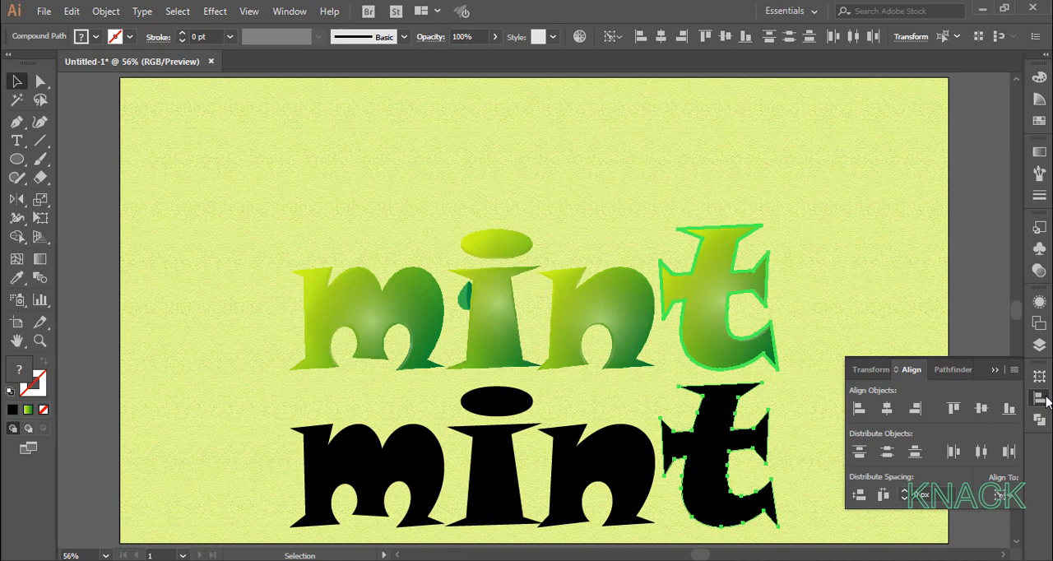
pyautogui.moveTo(901, 424)
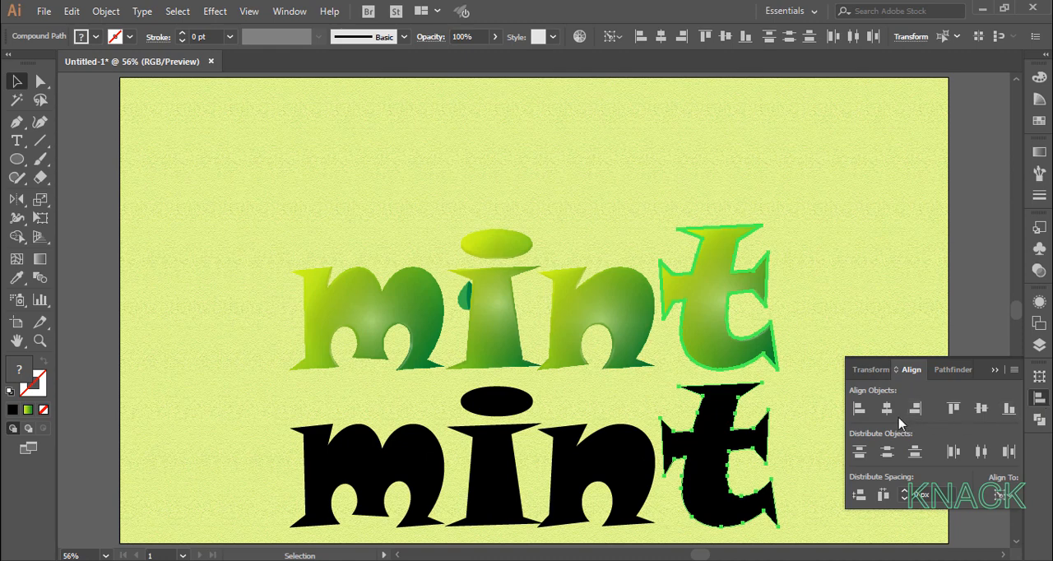
# - Align each black letter's centre with its glossy twin and place it behind
pyautogui.click(953, 409)
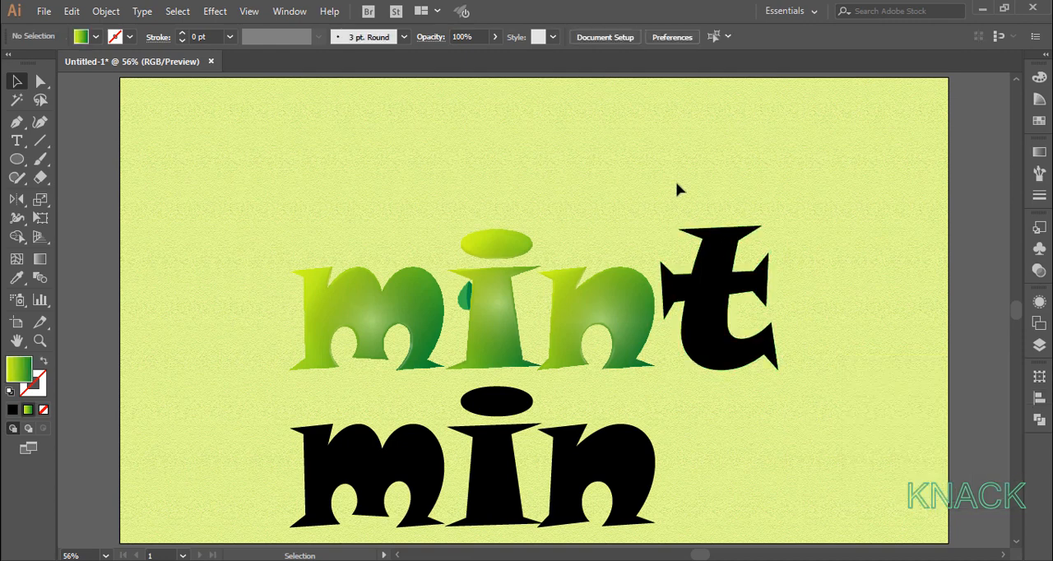
pyautogui.click(724, 301)
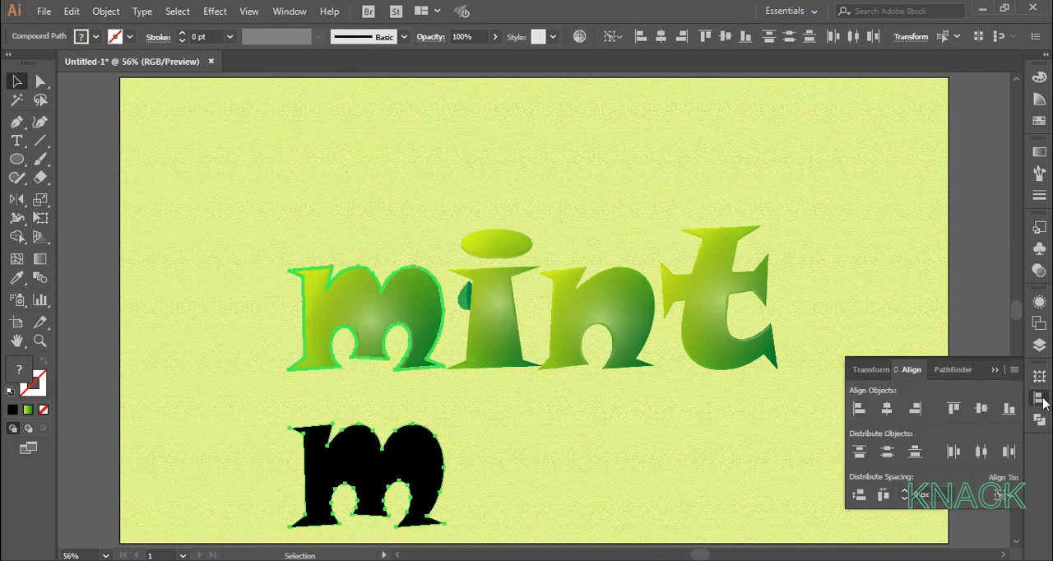
pyautogui.click(105, 11)
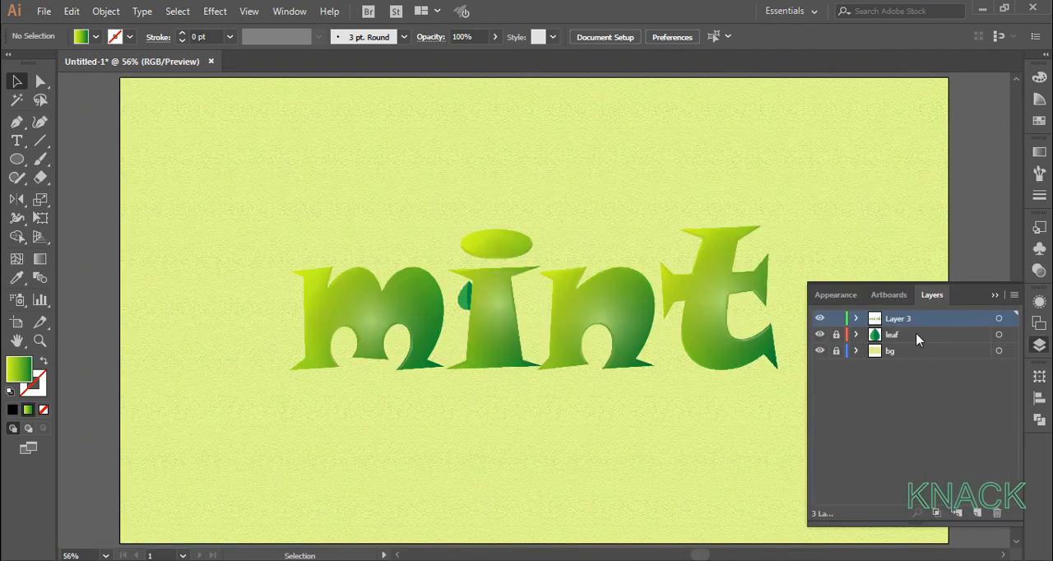
# - Unlock the leaf layer and save the leaf as a Pattern Brush with 80% spacing
pyautogui.click(836, 319)
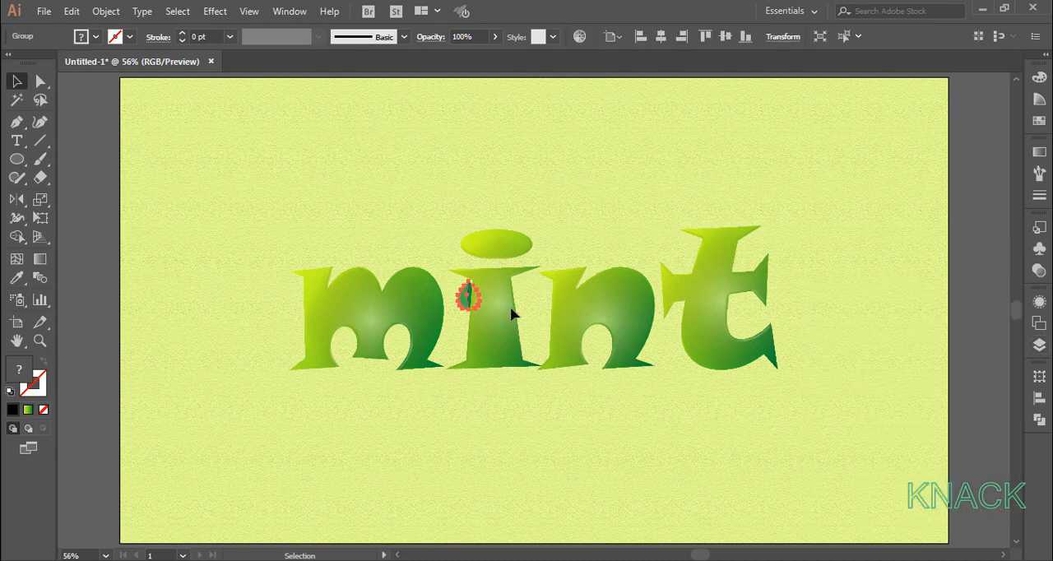
pyautogui.moveTo(467, 299); pyautogui.dragTo(273, 188)
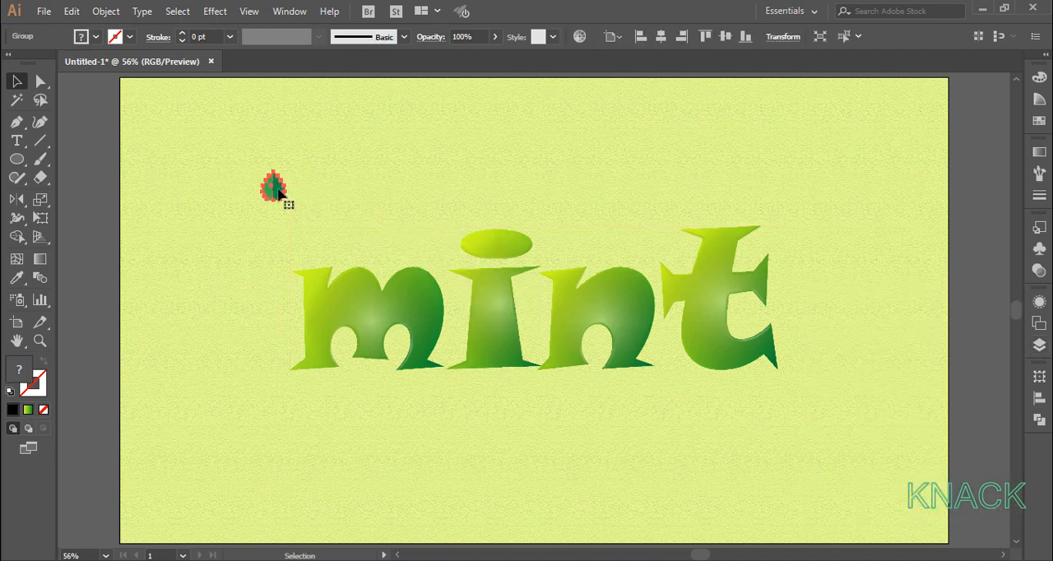
pyautogui.click(1039, 173)
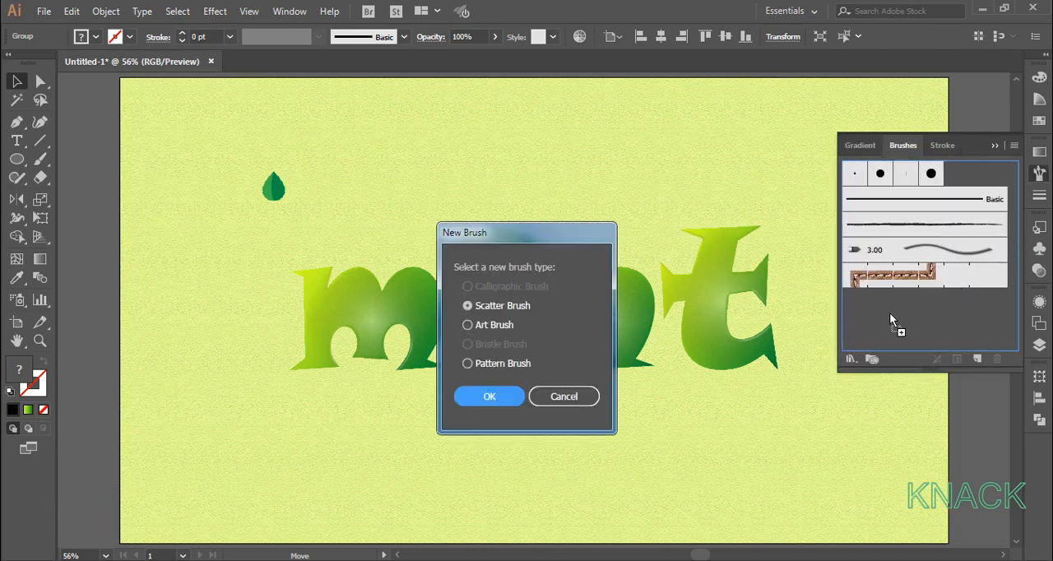
pyautogui.click(468, 363)
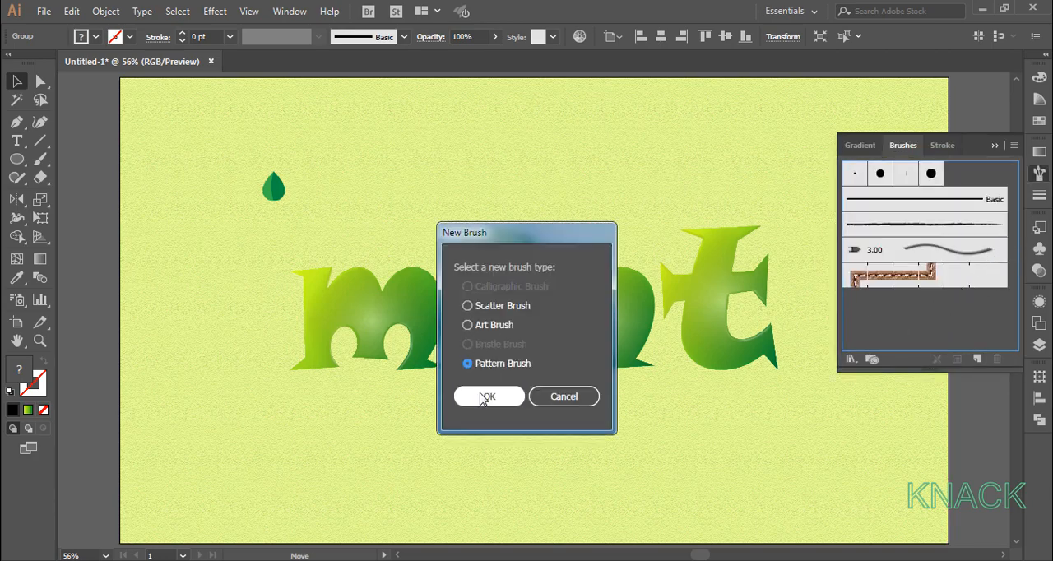
pyautogui.click(487, 396)
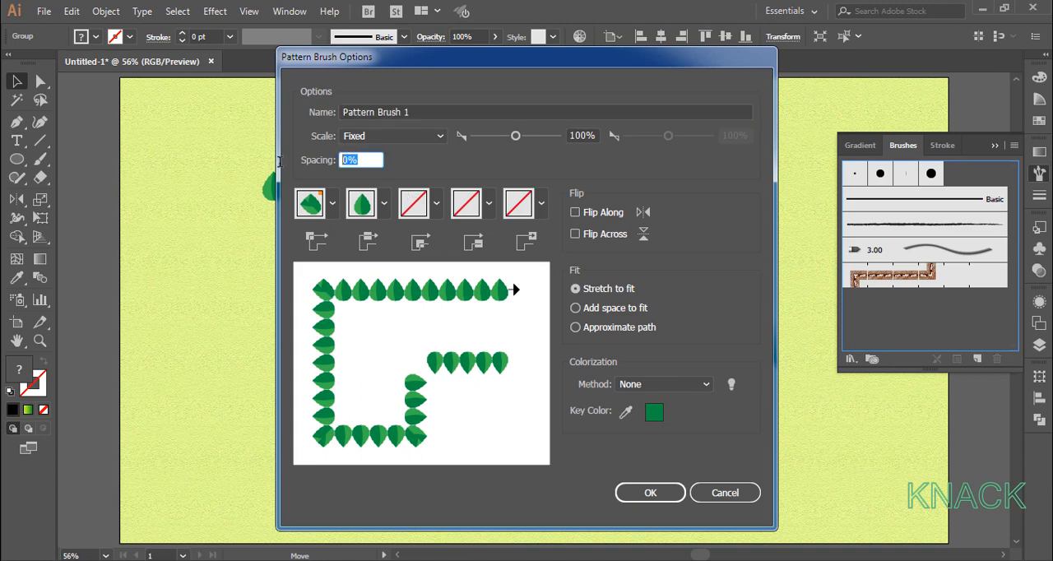
pyautogui.write('80%')
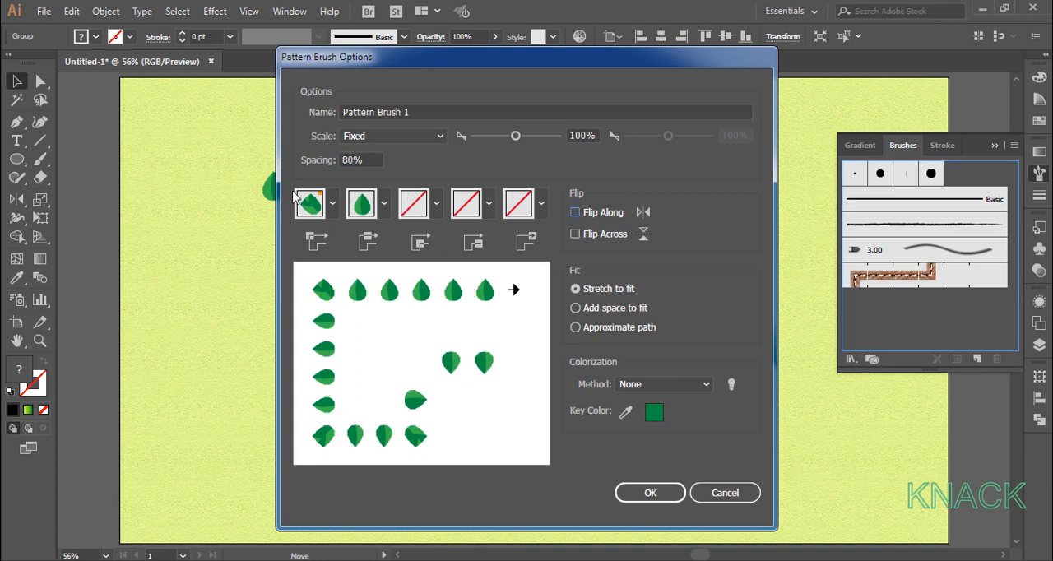
pyautogui.click(332, 203)
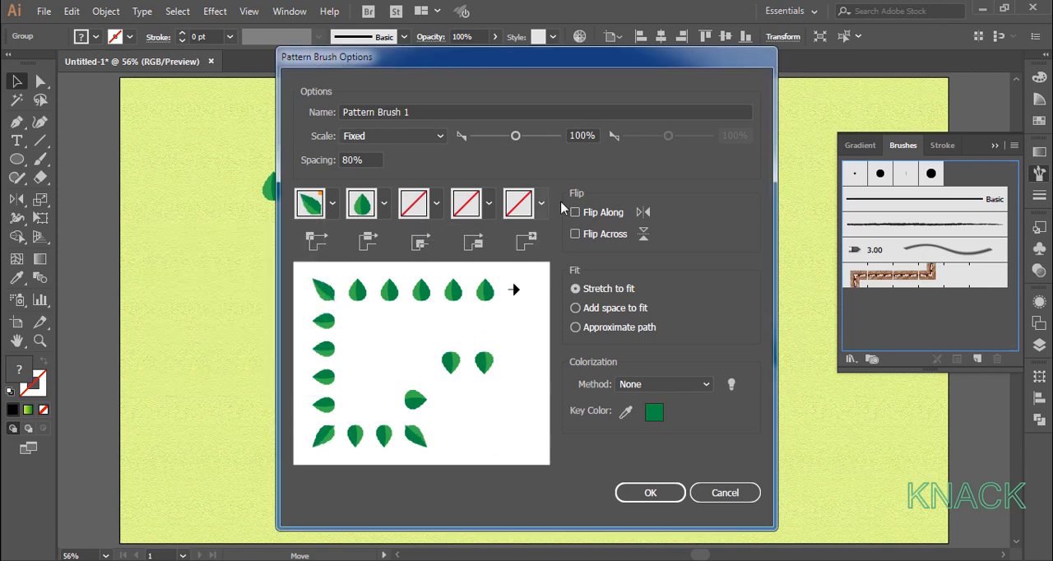
pyautogui.click(650, 492)
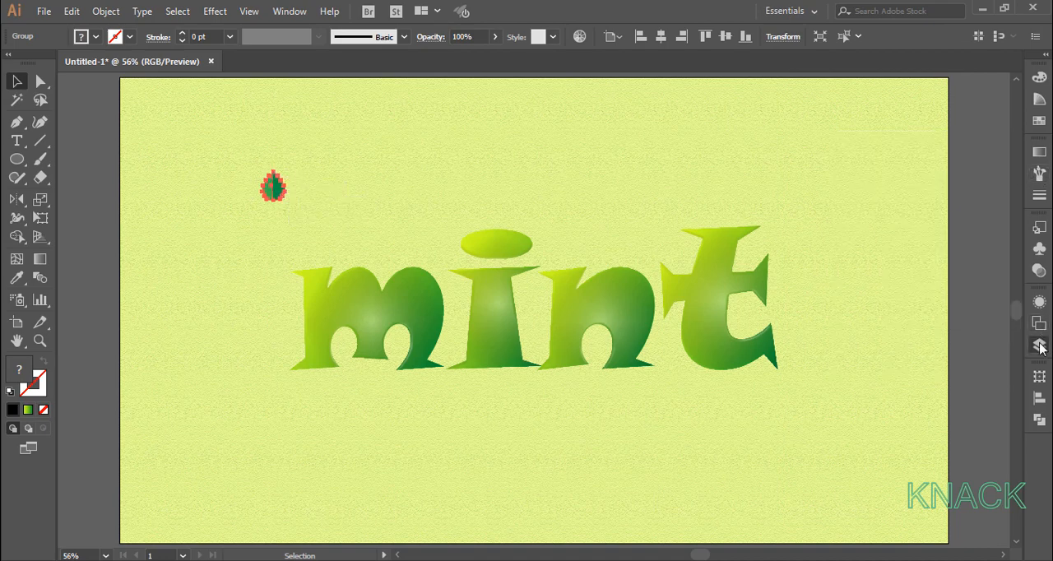
# - Hide the leaf layer and paint a leaf pattern-brush loop around the word mint
pyautogui.click(1039, 346)
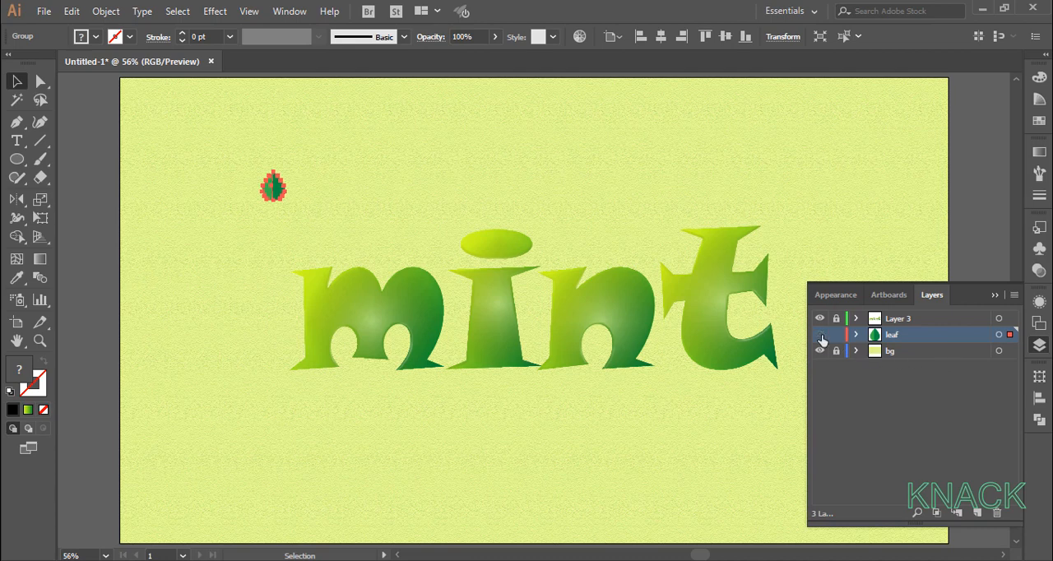
pyautogui.click(819, 334)
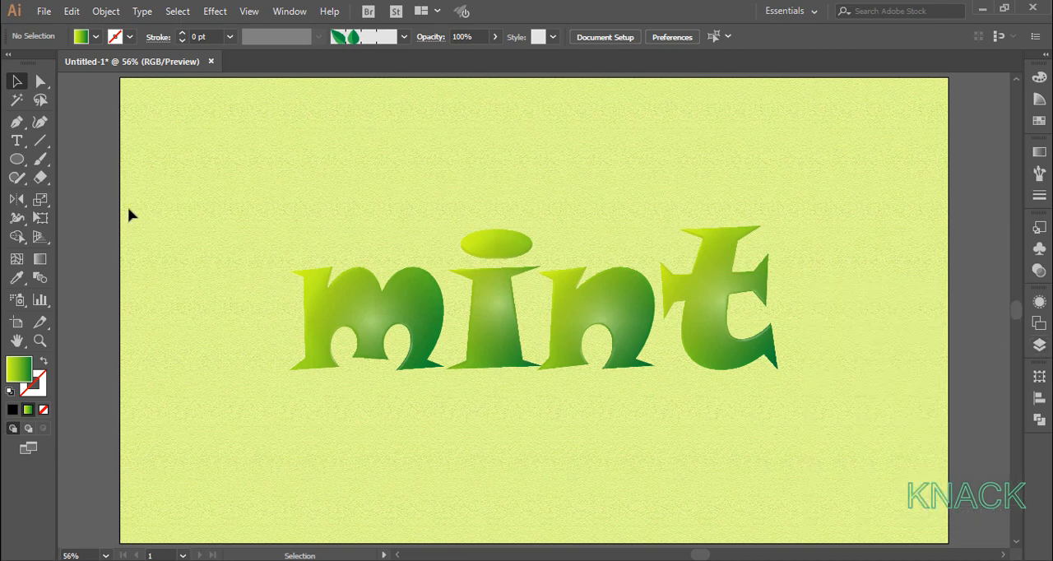
pyautogui.moveTo(221, 188); pyautogui.dragTo(463, 156)
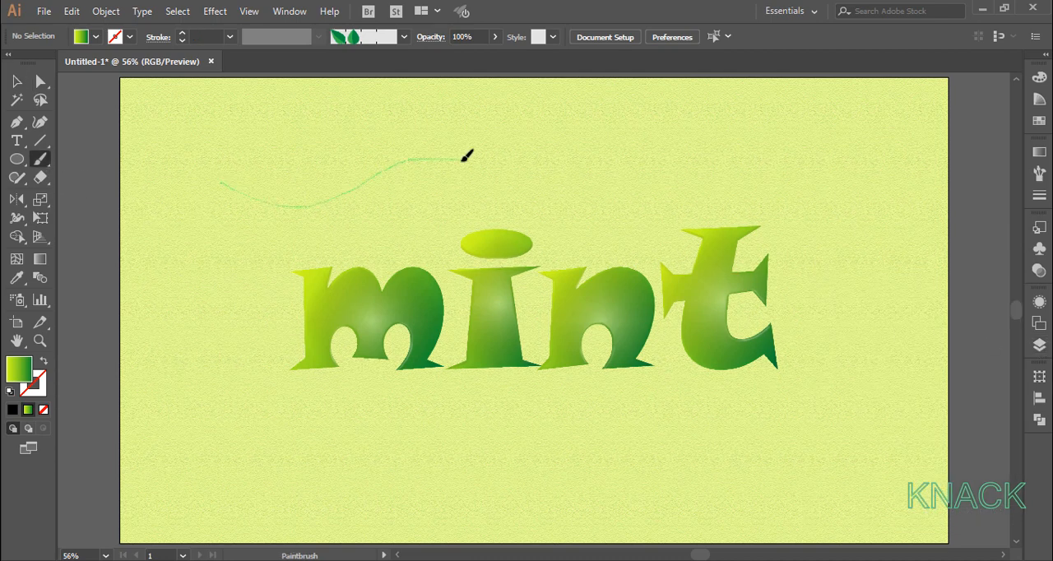
pyautogui.moveTo(465, 156); pyautogui.dragTo(226, 426)
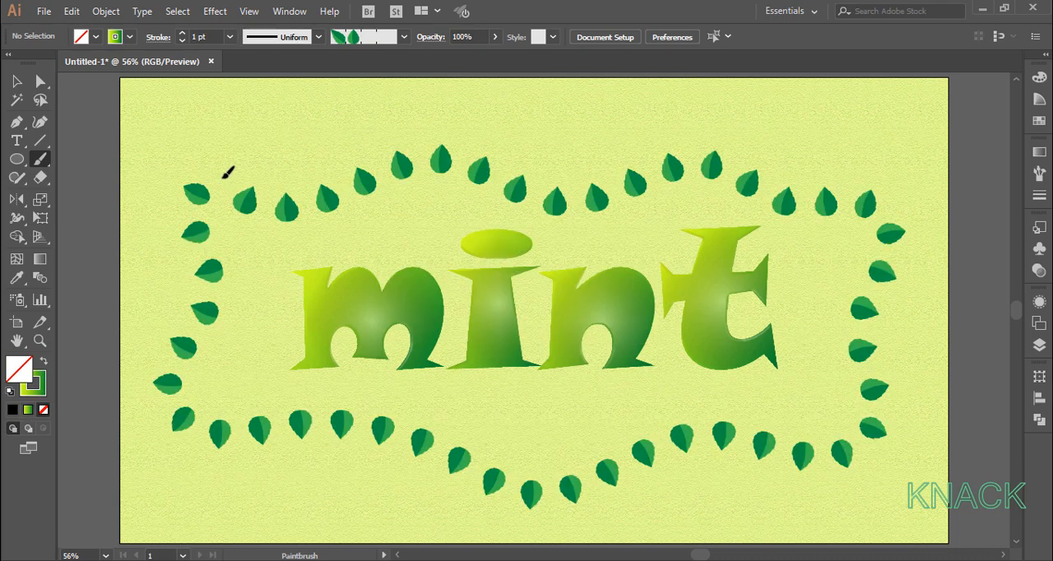
pyautogui.moveTo(120, 107)
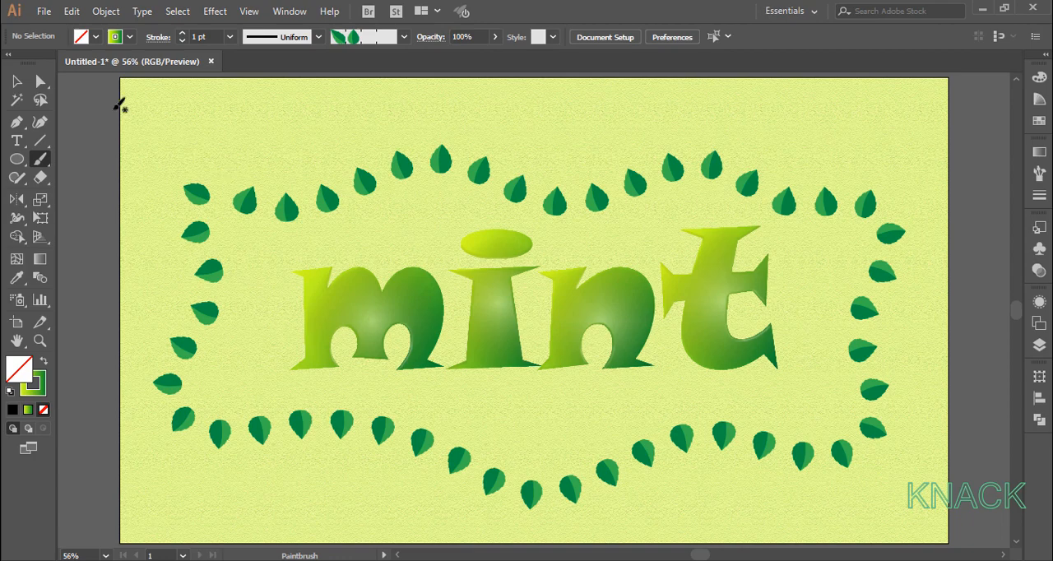
pyautogui.click(17, 81)
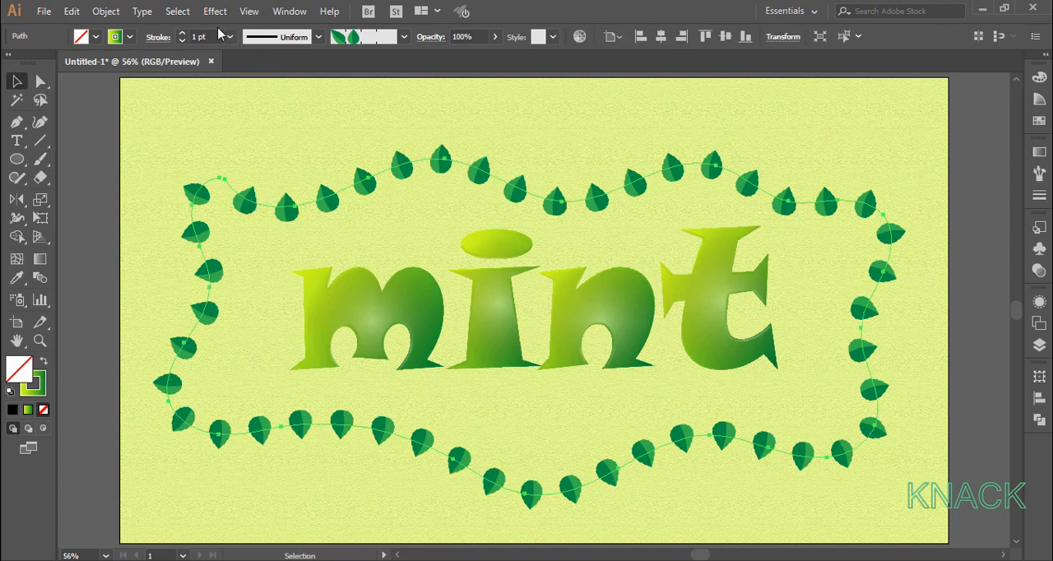
# - Add a drop shadow to the leaf loop: opacity 80%, X 3 px, Y 2 px, blur 2
pyautogui.click(215, 10)
pyautogui.write('2')
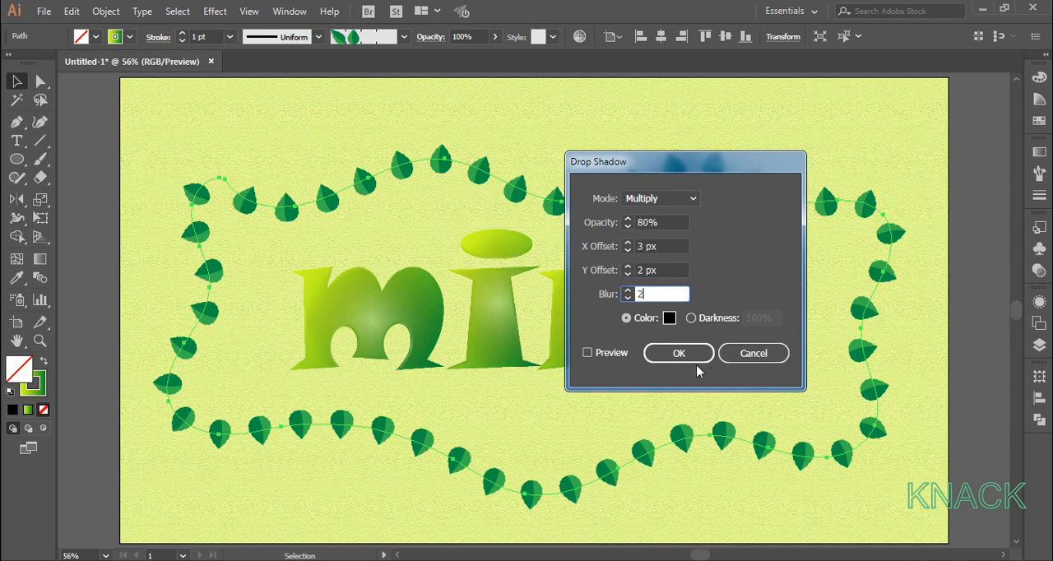
pyautogui.click(679, 353)
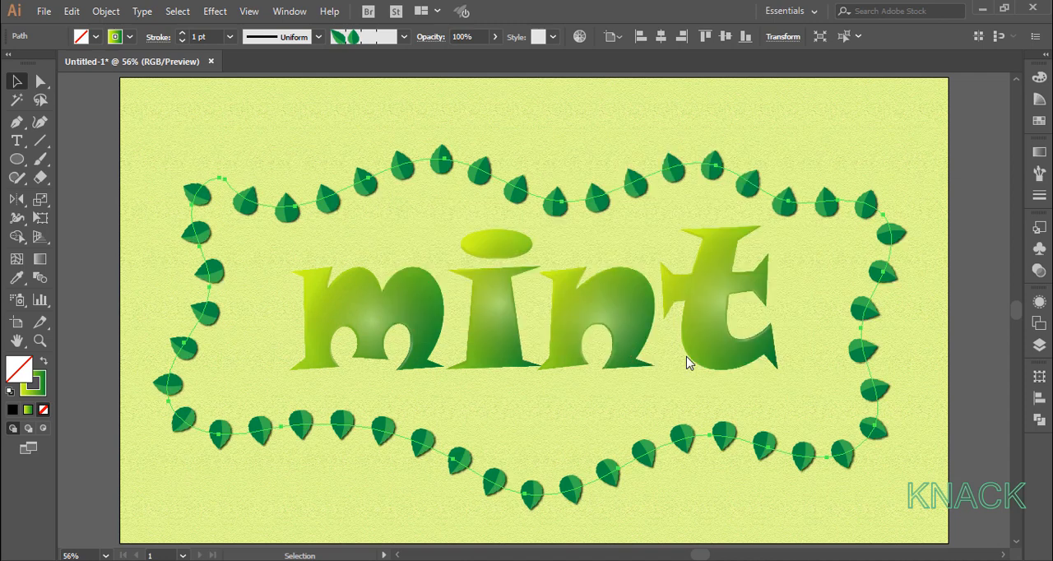